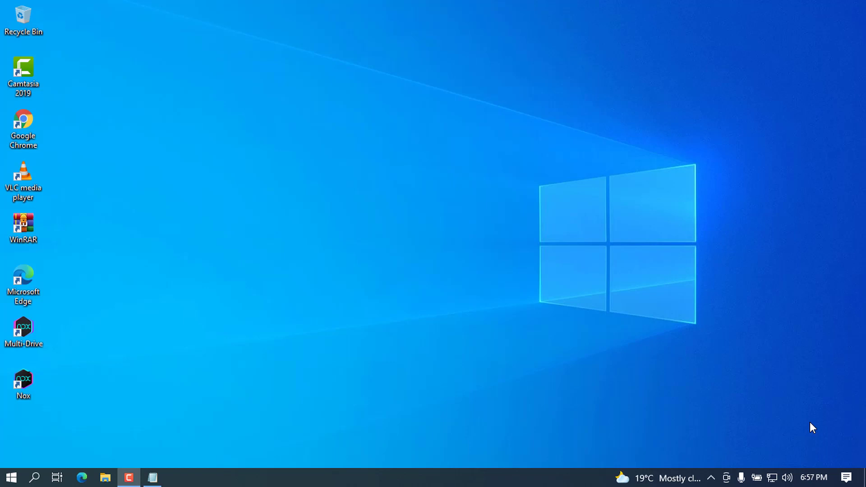
{"action": "mouse_move", "coordinate": [427, 420]}
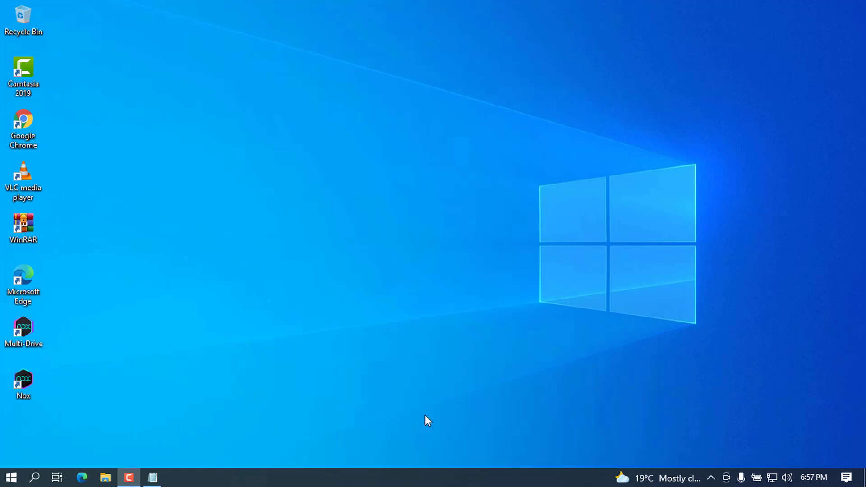
{"action": "mouse_move", "coordinate": [415, 329]}
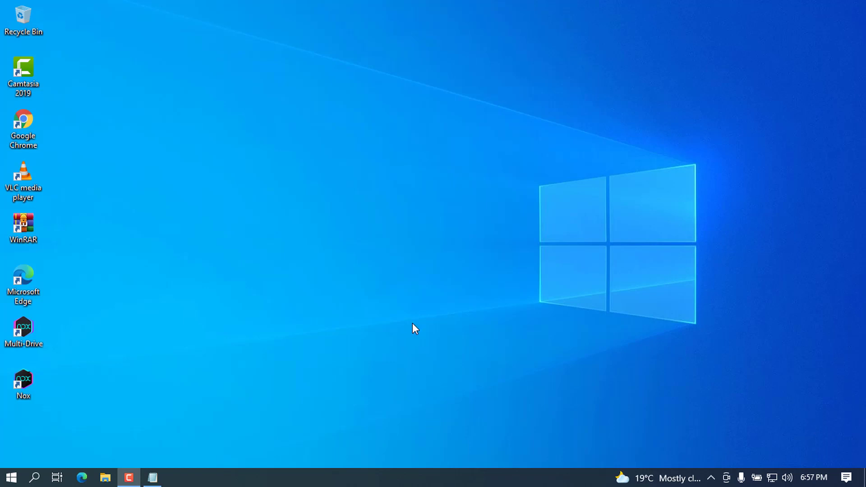
{"action": "mouse_move", "coordinate": [489, 264]}
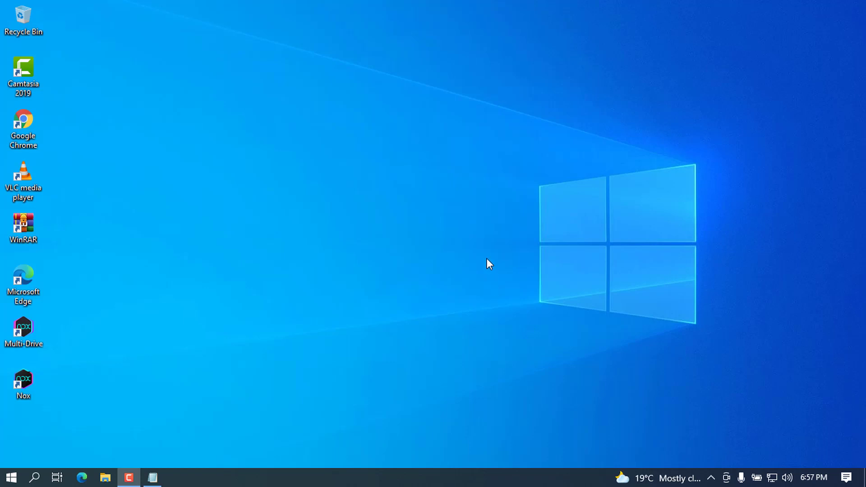
{"action": "mouse_move", "coordinate": [519, 300]}
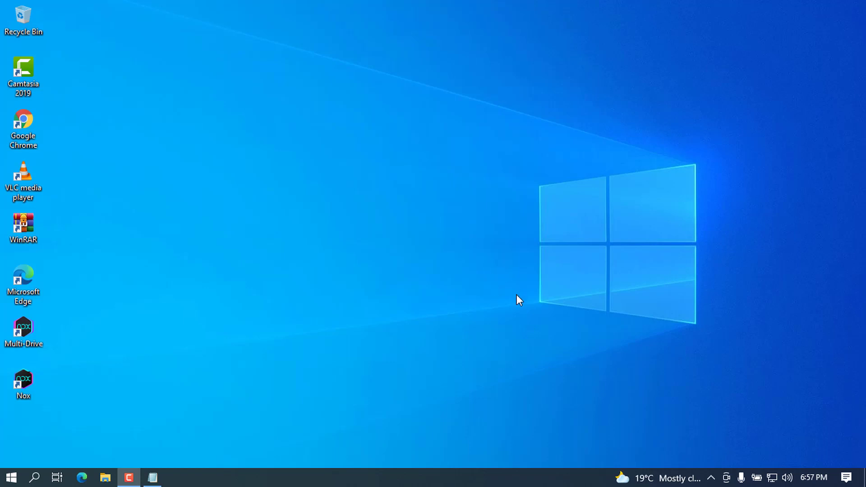
{"action": "mouse_move", "coordinate": [507, 279]}
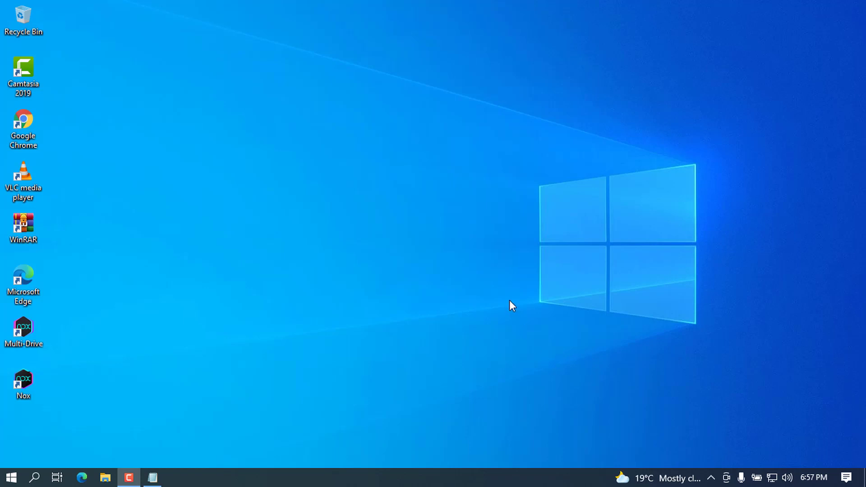
{"action": "mouse_move", "coordinate": [3, 105]}
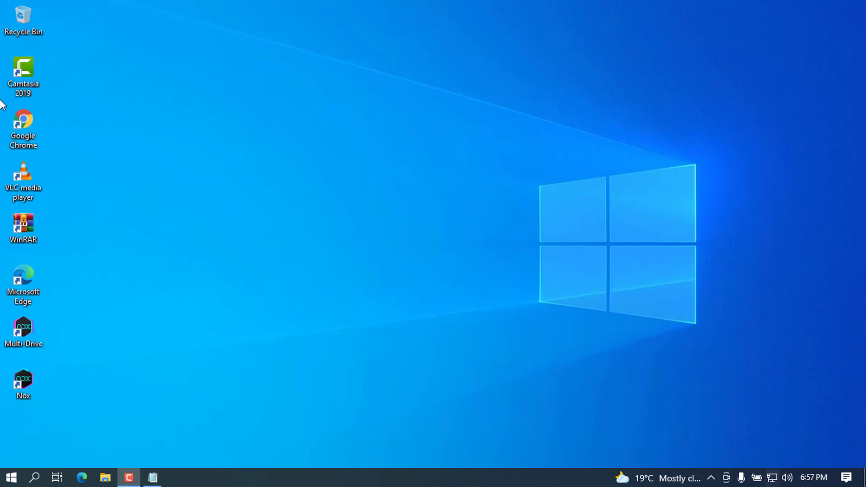
- Launch Chrome, search Google for 'jetbrains clion', and open the first CLion result
{"action": "left_click", "coordinate": [23, 128]}
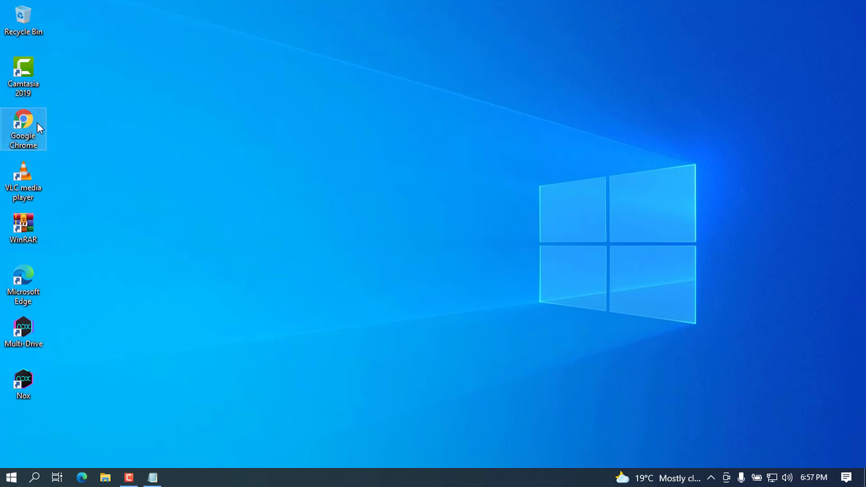
{"action": "double_click", "coordinate": [23, 121]}
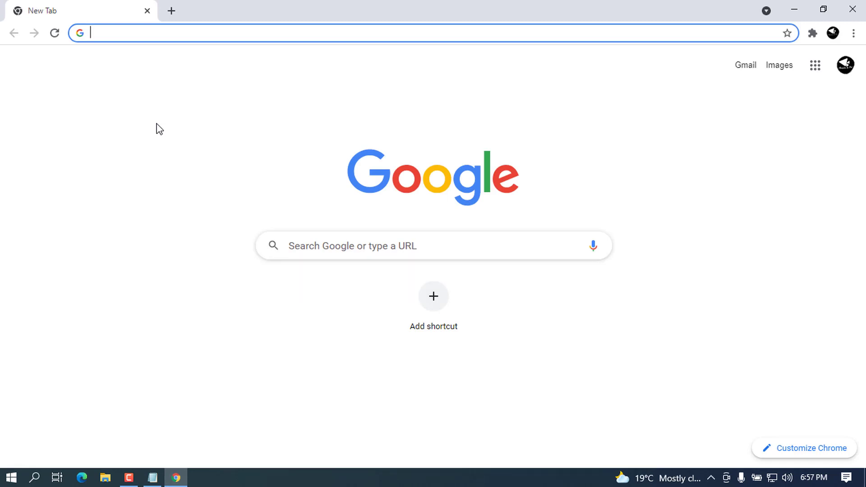
{"action": "type", "text": "je"}
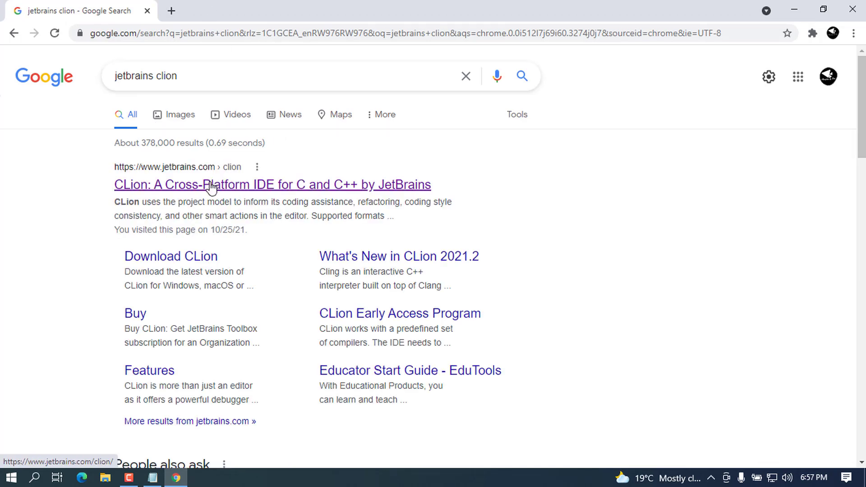
{"action": "mouse_move", "coordinate": [199, 179]}
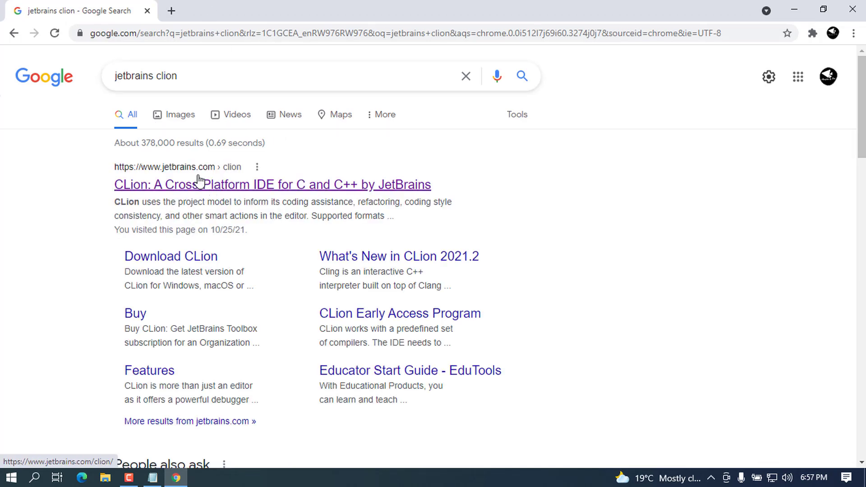
{"action": "mouse_move", "coordinate": [190, 190]}
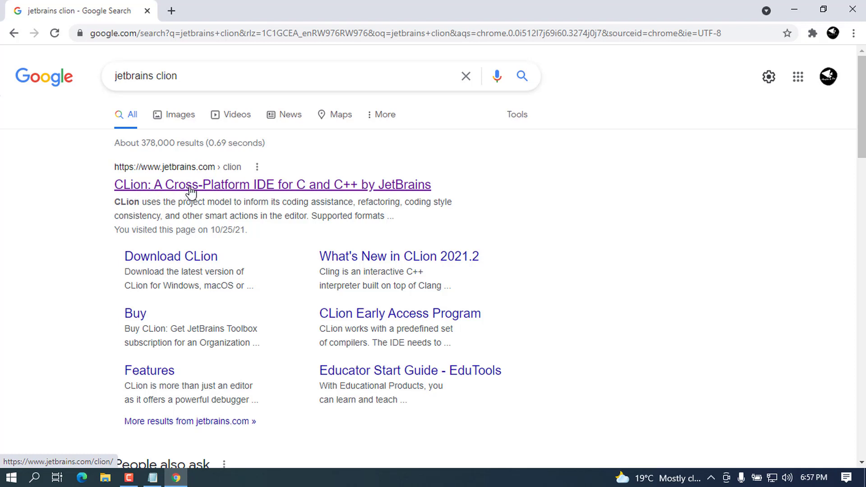
{"action": "mouse_move", "coordinate": [307, 187]}
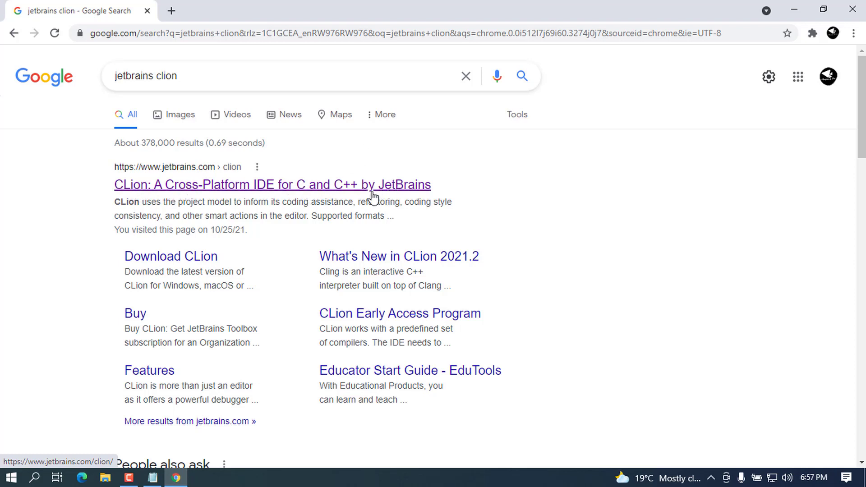
{"action": "mouse_move", "coordinate": [212, 177]}
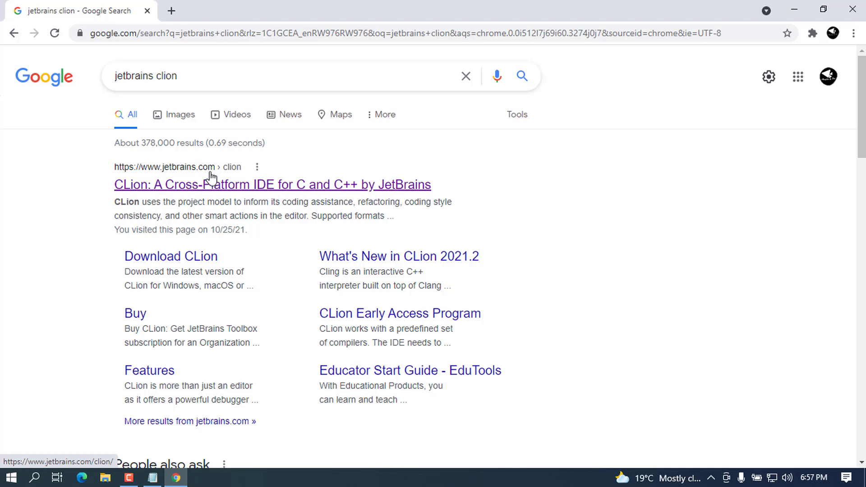
{"action": "mouse_move", "coordinate": [338, 188]}
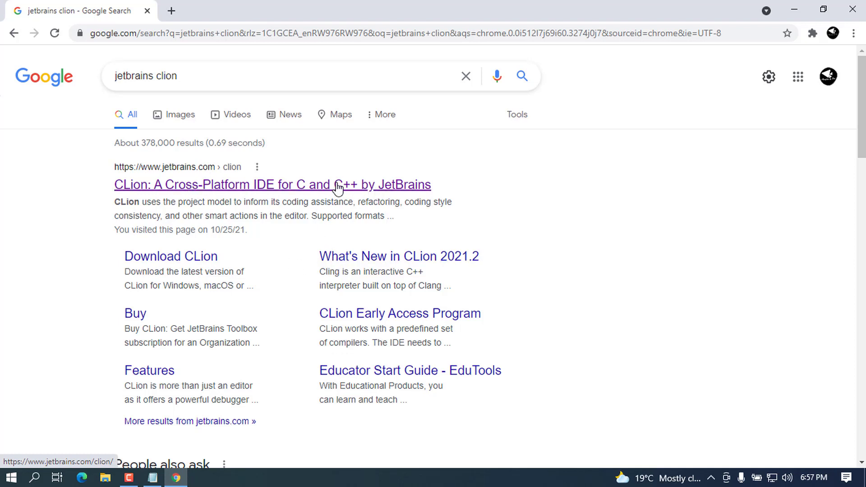
{"action": "left_click", "coordinate": [272, 185]}
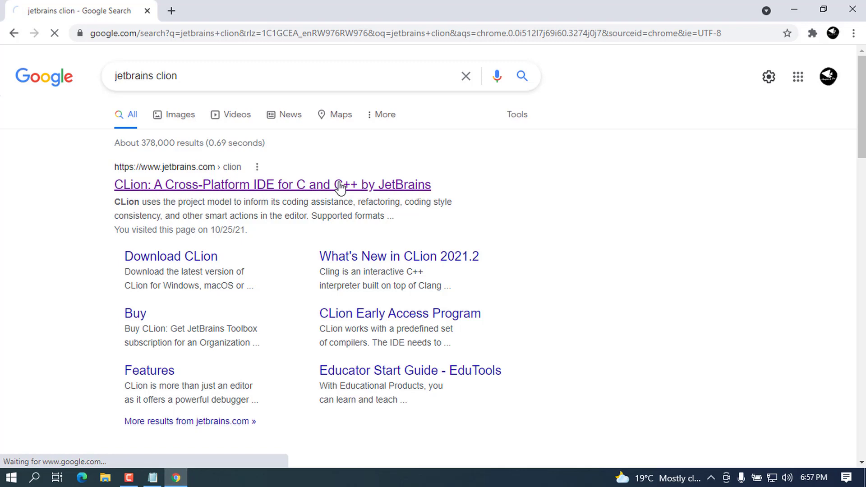
- Load jetbrains.com/clion and scroll to the Get Free 30-day Trial button
{"action": "left_click", "coordinate": [271, 185]}
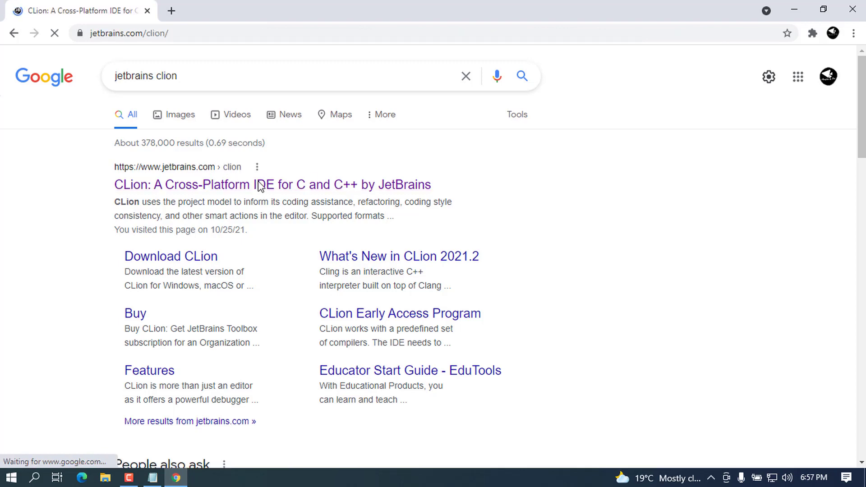
{"action": "mouse_move", "coordinate": [252, 239]}
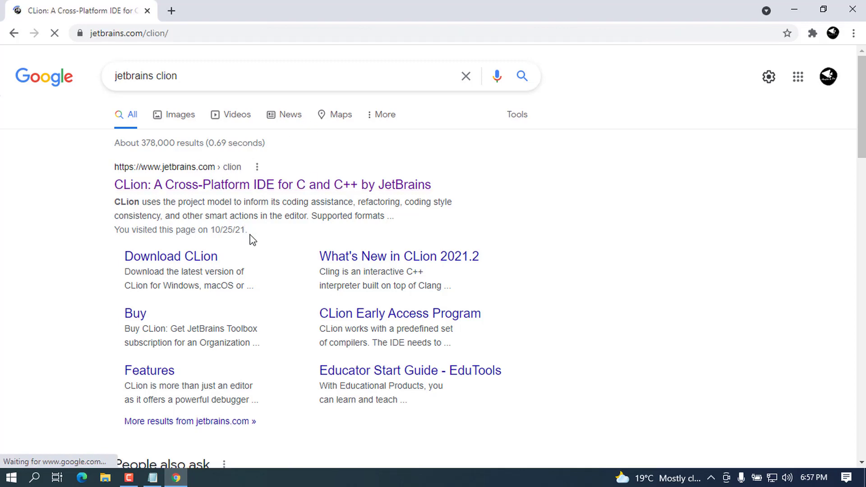
{"action": "left_click", "coordinate": [272, 184]}
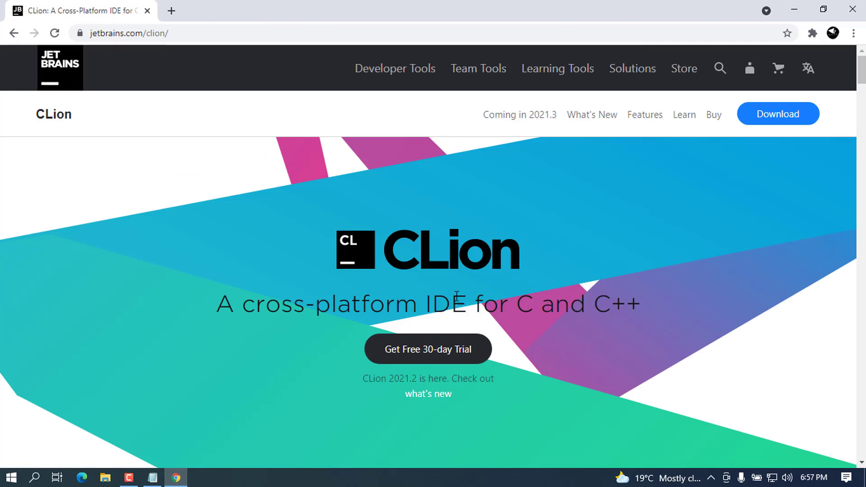
{"action": "mouse_move", "coordinate": [490, 270]}
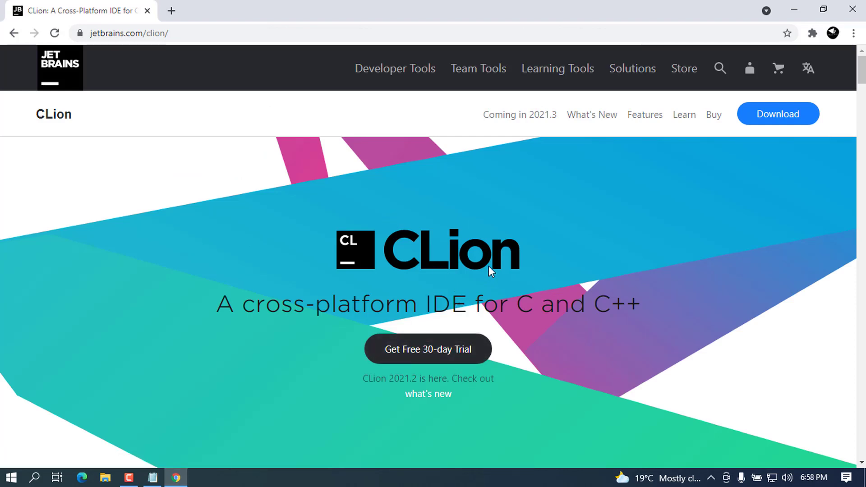
{"action": "scroll", "scroll_direction": "down", "scroll_amount": 3}
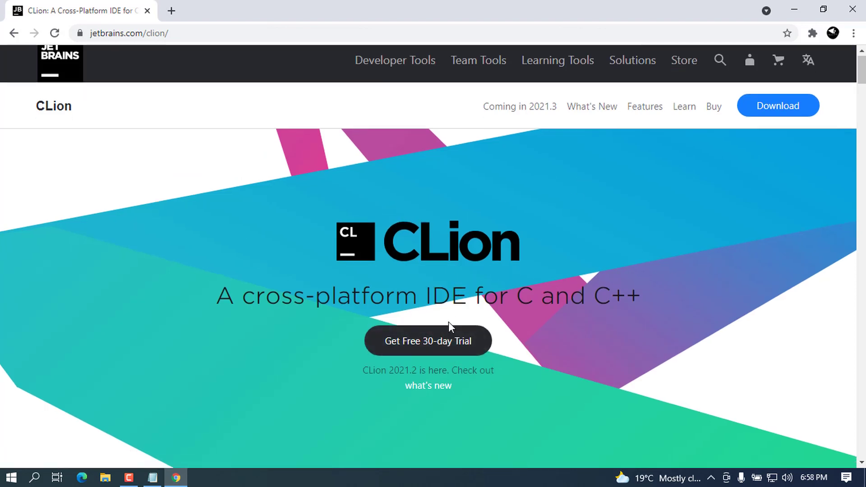
{"action": "scroll", "scroll_direction": "down", "scroll_amount": 3}
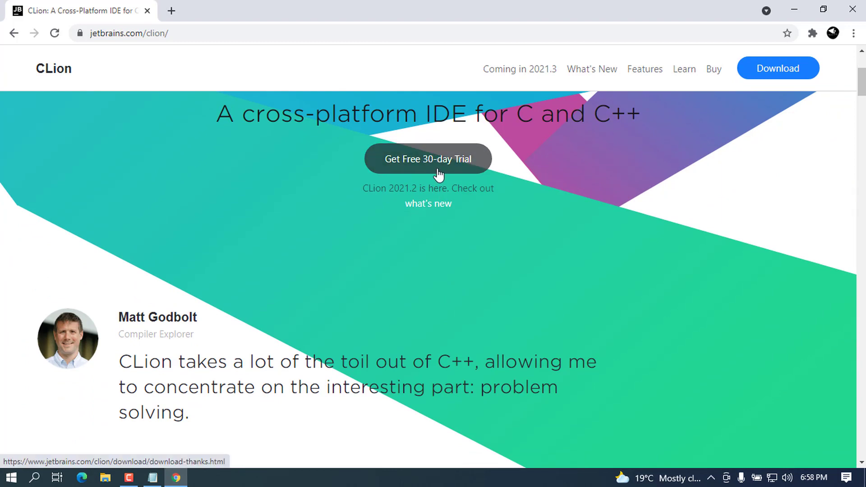
{"action": "scroll", "scroll_direction": "up", "scroll_amount": 3}
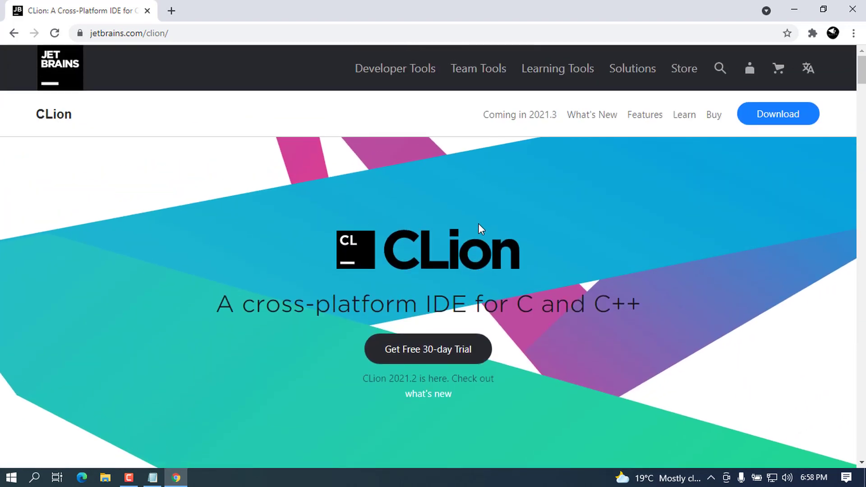
{"action": "mouse_move", "coordinate": [541, 259]}
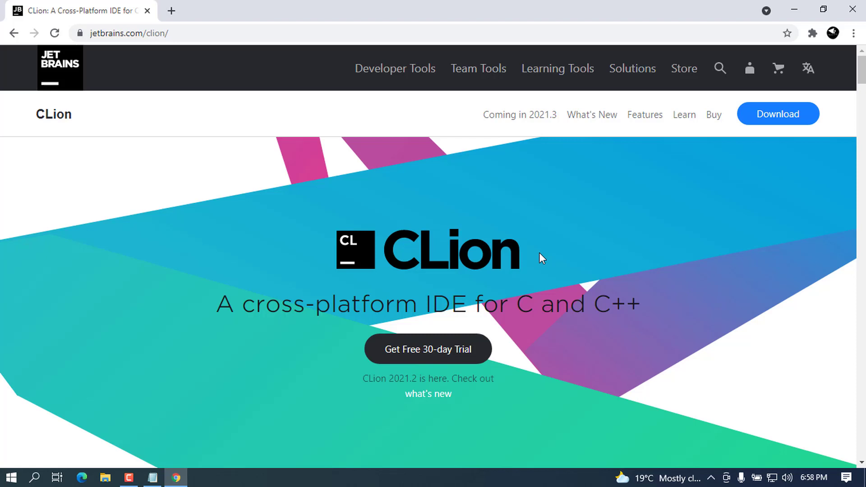
{"action": "mouse_move", "coordinate": [433, 273]}
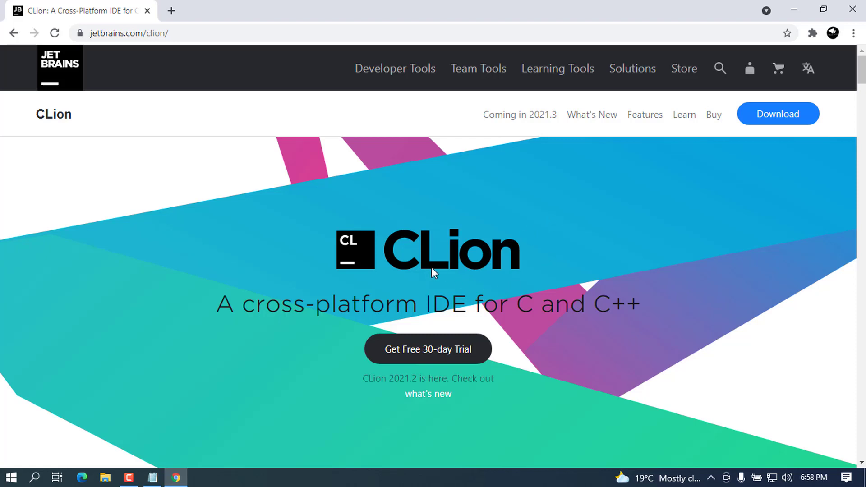
{"action": "mouse_move", "coordinate": [466, 324]}
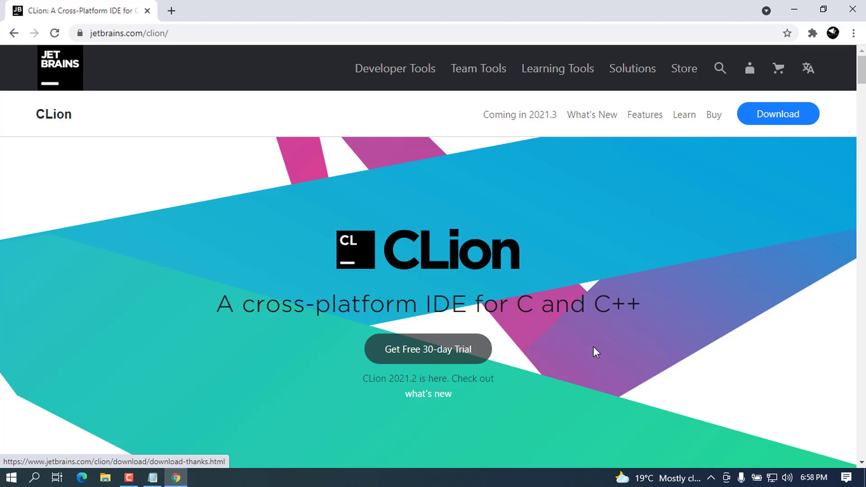
{"action": "mouse_move", "coordinate": [497, 242]}
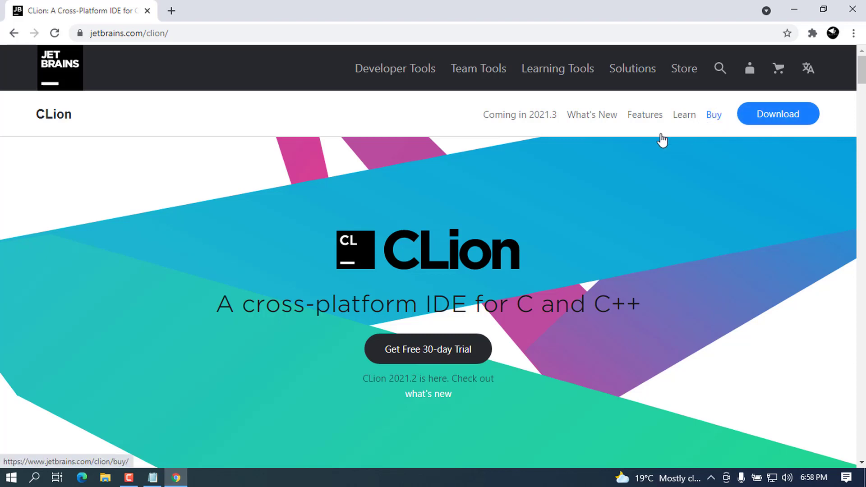
{"action": "mouse_move", "coordinate": [518, 293]}
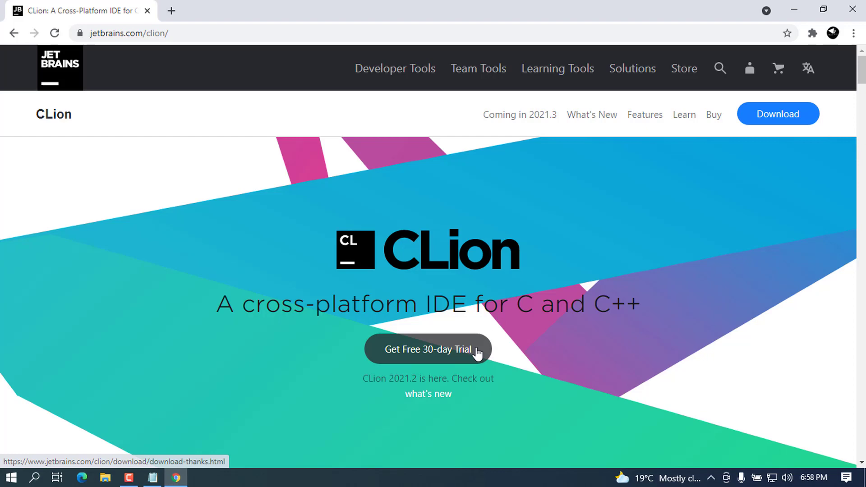
{"action": "scroll", "scroll_direction": "down", "scroll_amount": 3}
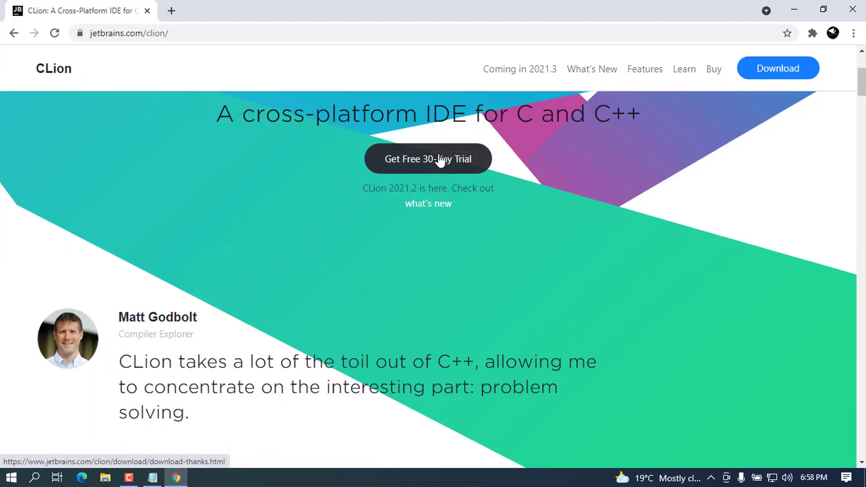
- Start the free 30-day trial download of CLion-2021.2.3.exe
{"action": "left_click", "coordinate": [427, 158]}
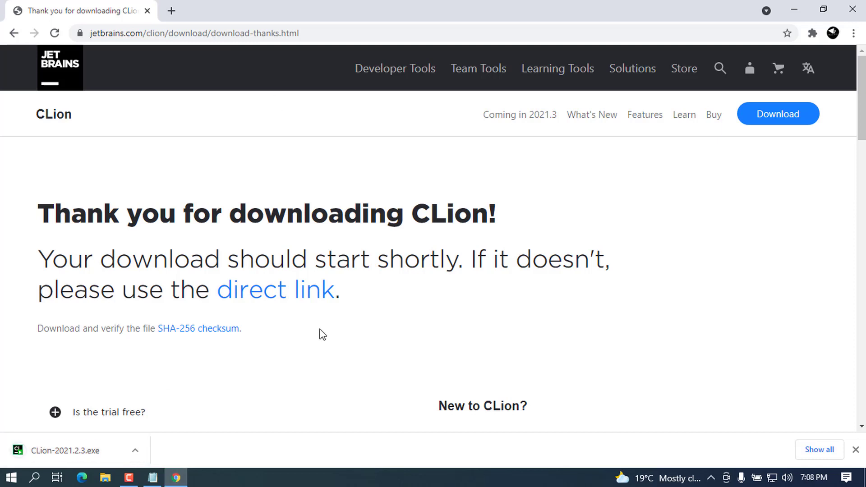
{"action": "mouse_move", "coordinate": [294, 76]}
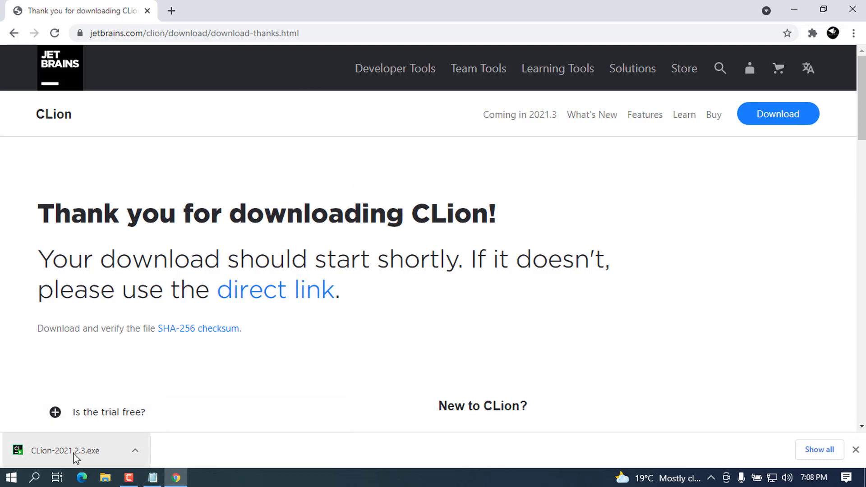
- Launch the downloaded CLion-2021.2.3.exe installer
{"action": "left_click", "coordinate": [66, 450]}
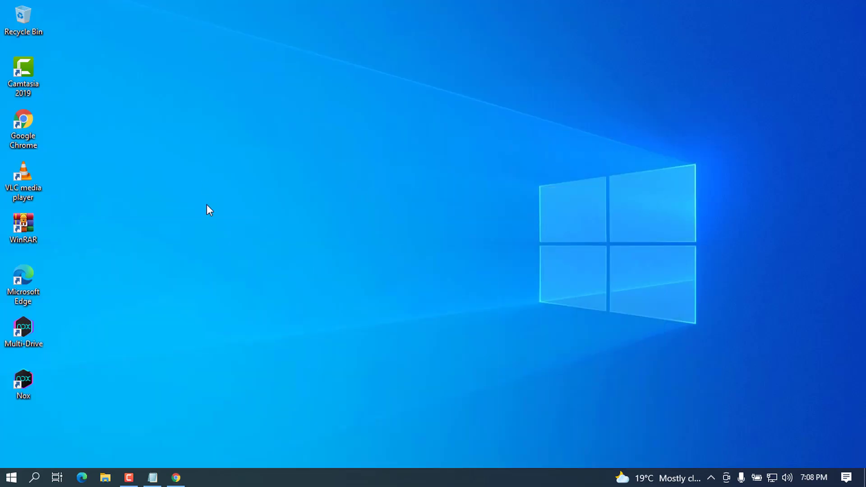
{"action": "mouse_move", "coordinate": [507, 229]}
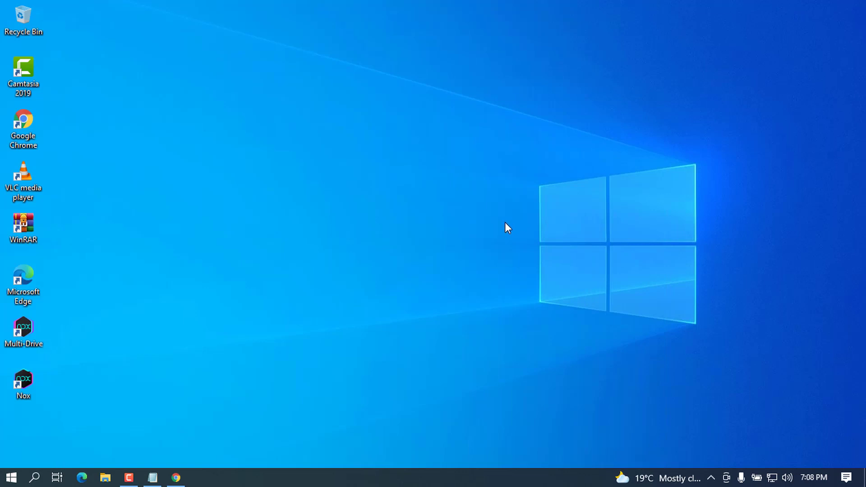
{"action": "mouse_move", "coordinate": [400, 417]}
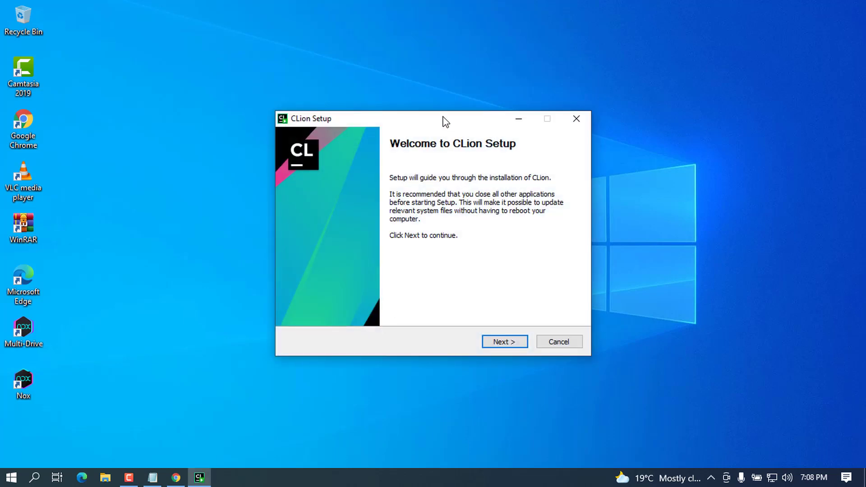
{"action": "mouse_move", "coordinate": [446, 131]}
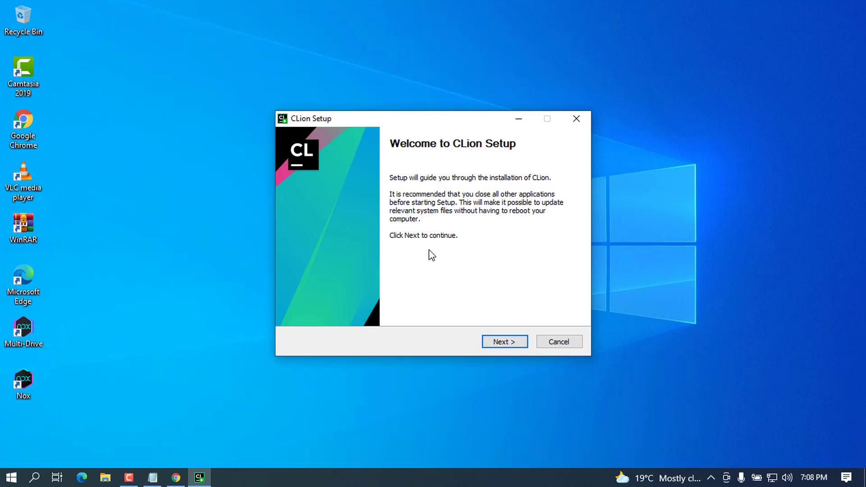
{"action": "mouse_move", "coordinate": [551, 319]}
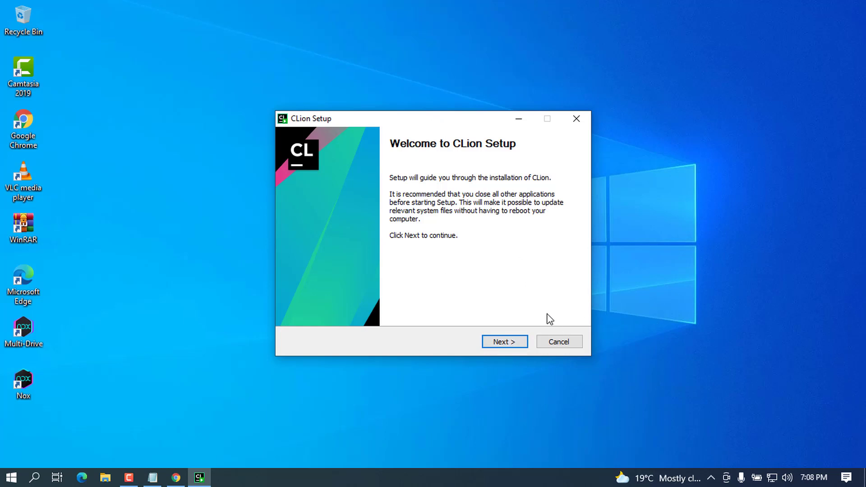
- Pass the welcome page and keep C:\Program Files\JetBrains\CLion 2021.2.3 as install folder
{"action": "left_click", "coordinate": [503, 341]}
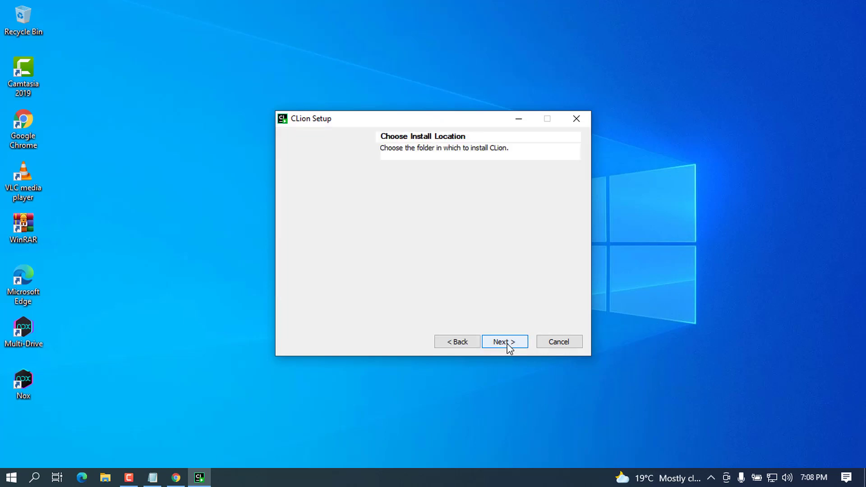
{"action": "left_click", "coordinate": [504, 342]}
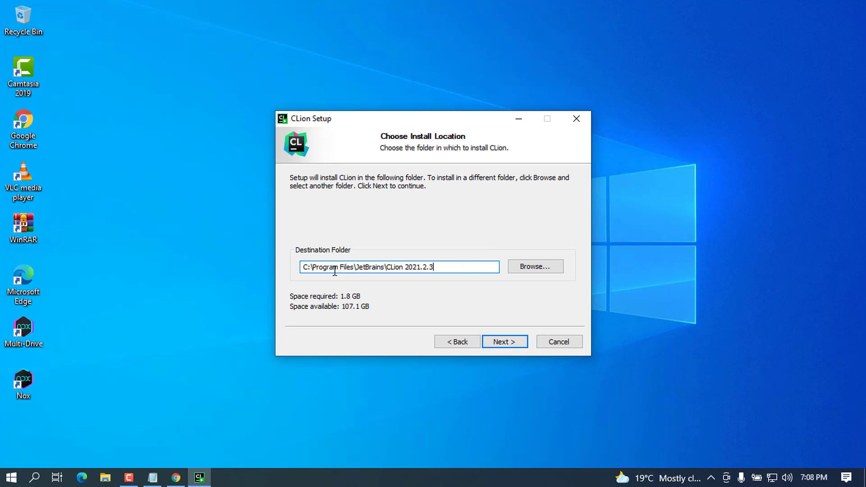
{"action": "mouse_move", "coordinate": [396, 273]}
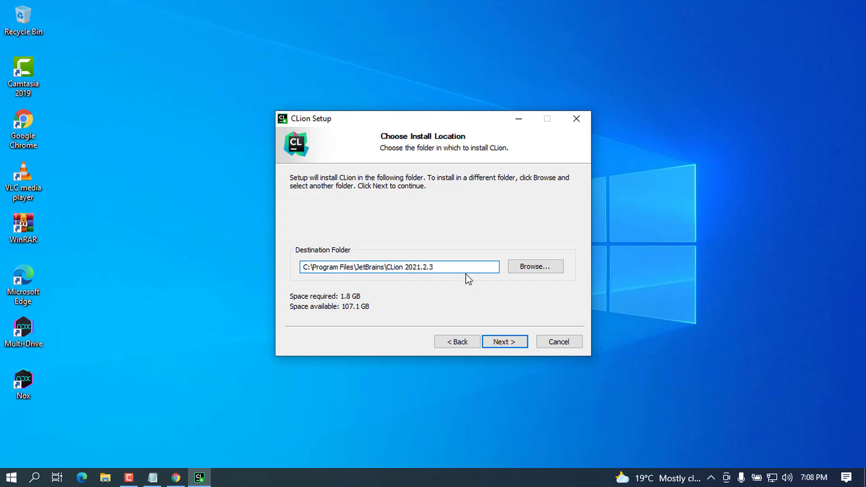
{"action": "left_click", "coordinate": [435, 266]}
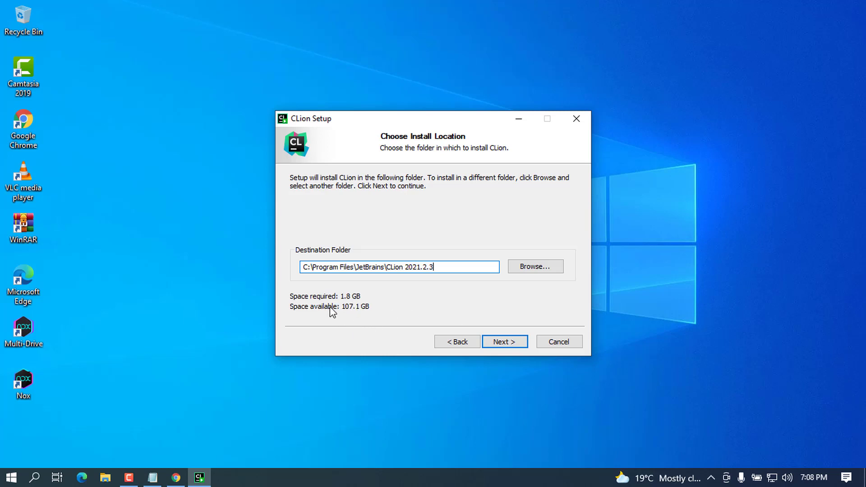
{"action": "mouse_move", "coordinate": [526, 252]}
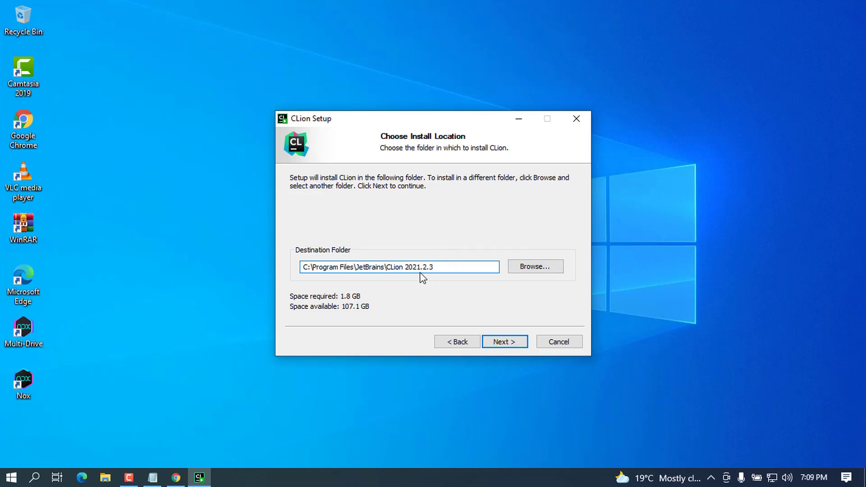
{"action": "triple_click", "coordinate": [399, 266]}
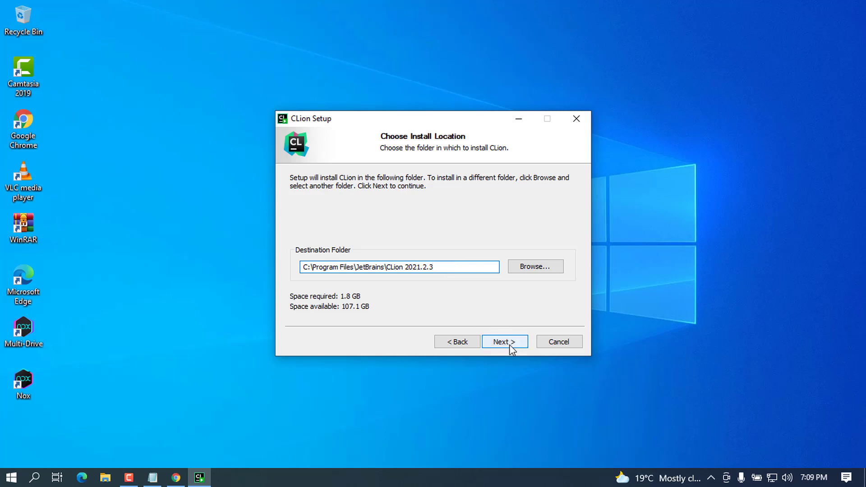
{"action": "left_click", "coordinate": [504, 342]}
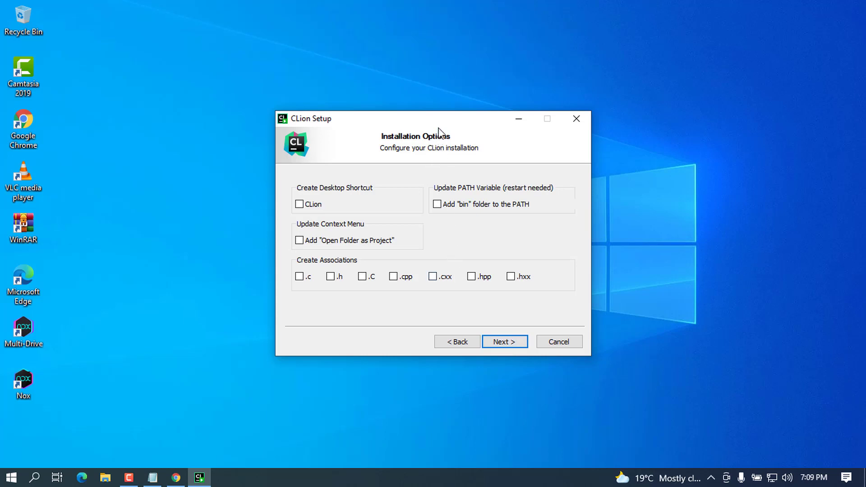
- Enable the CLion desktop shortcut and adding the bin folder to PATH
{"action": "left_click_drag", "start_coordinate": [414, 118], "coordinate": [475, 96]}
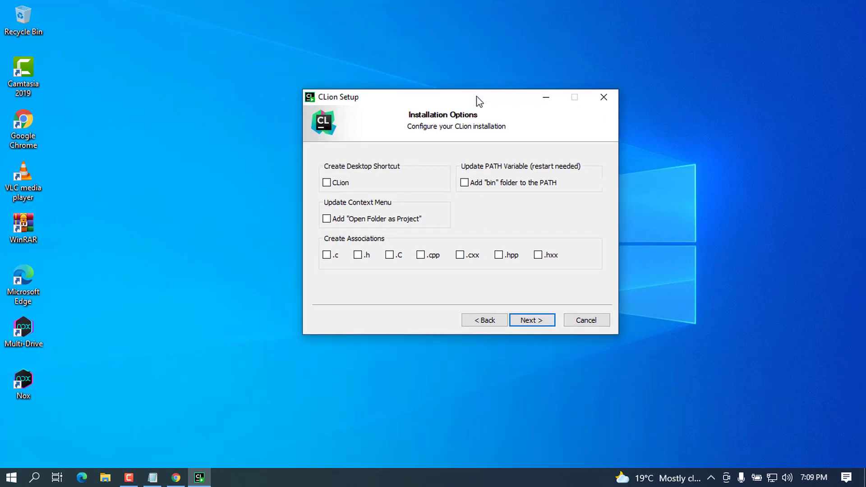
{"action": "mouse_move", "coordinate": [471, 164]}
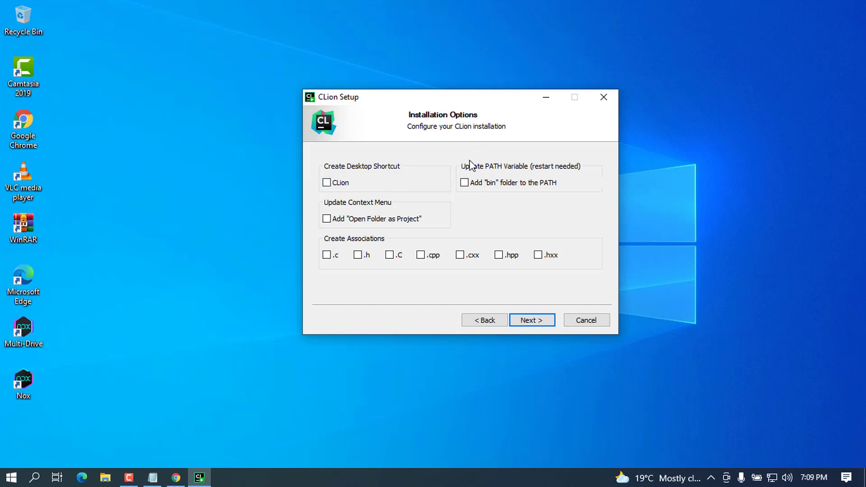
{"action": "mouse_move", "coordinate": [548, 177]}
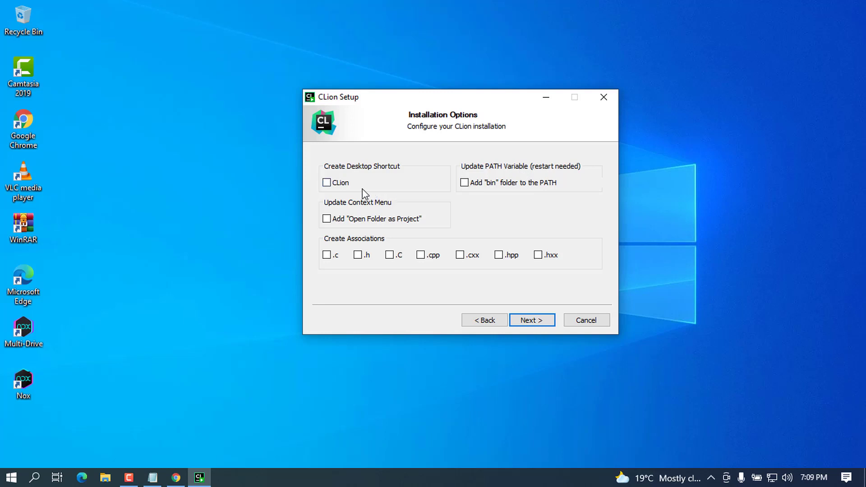
{"action": "left_click", "coordinate": [326, 183]}
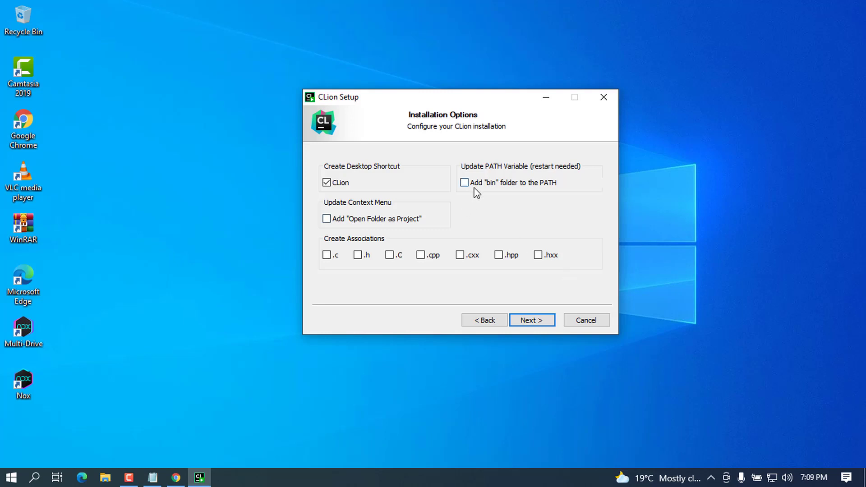
{"action": "left_click", "coordinate": [464, 182]}
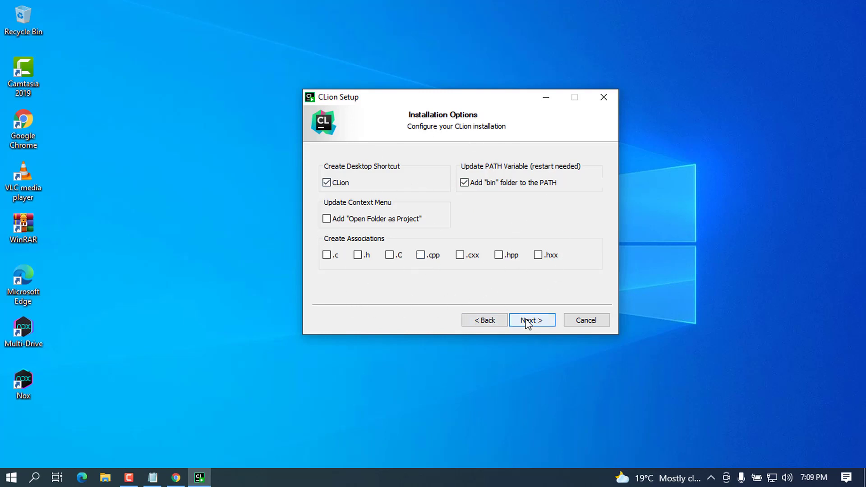
{"action": "left_click", "coordinate": [531, 320]}
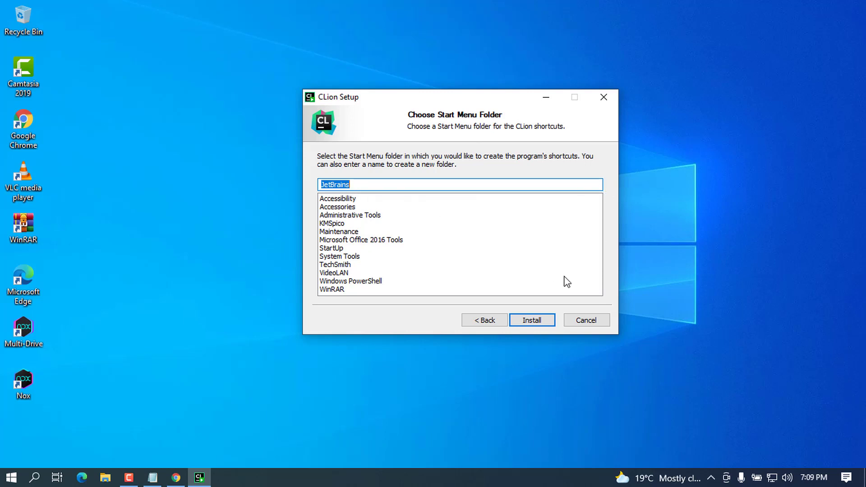
- Install with the JetBrains Start Menu folder and show the extraction details
{"action": "left_click", "coordinate": [531, 320]}
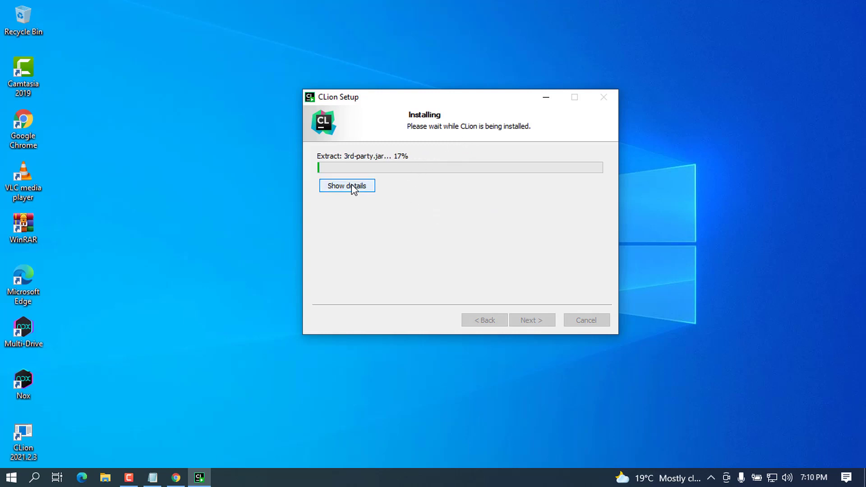
{"action": "left_click", "coordinate": [346, 186]}
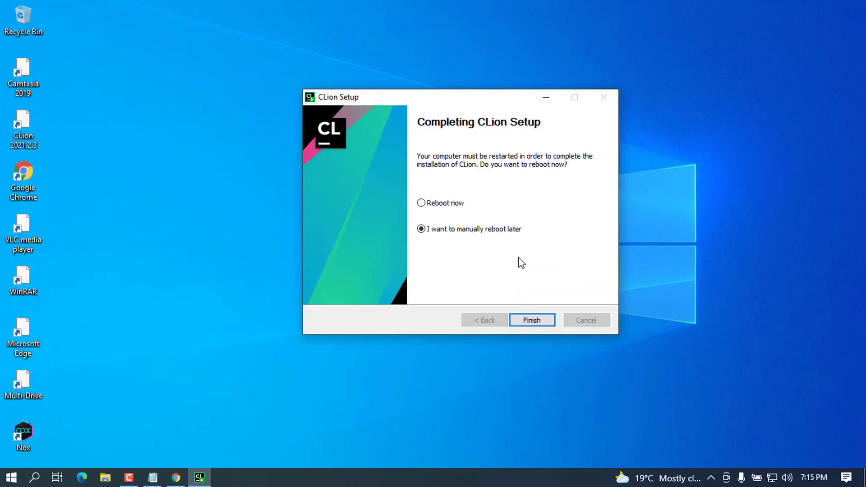
{"action": "mouse_move", "coordinate": [689, 2]}
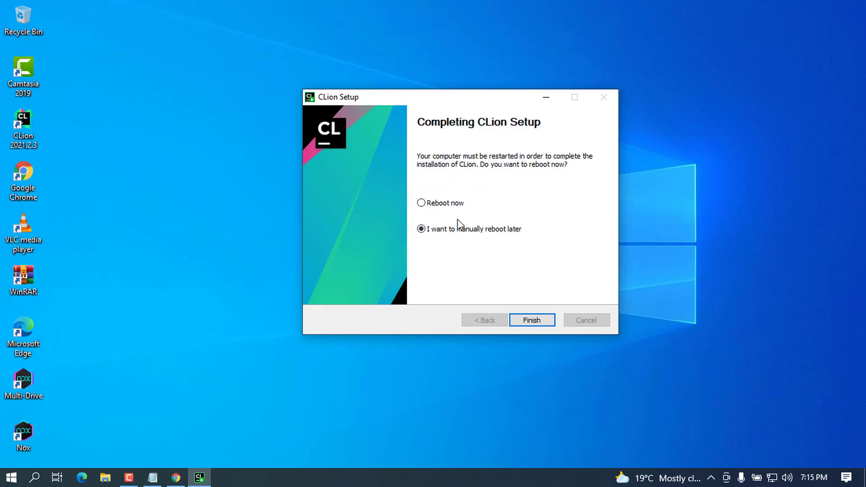
{"action": "mouse_move", "coordinate": [482, 128]}
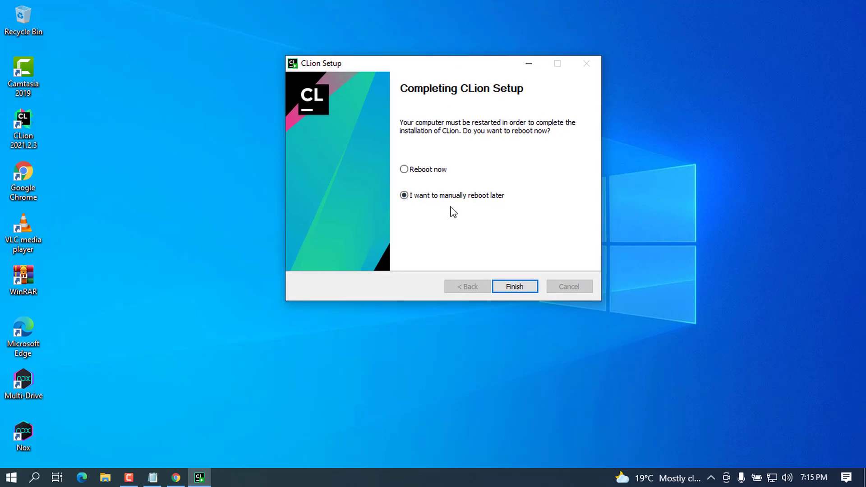
{"action": "mouse_move", "coordinate": [585, 259]}
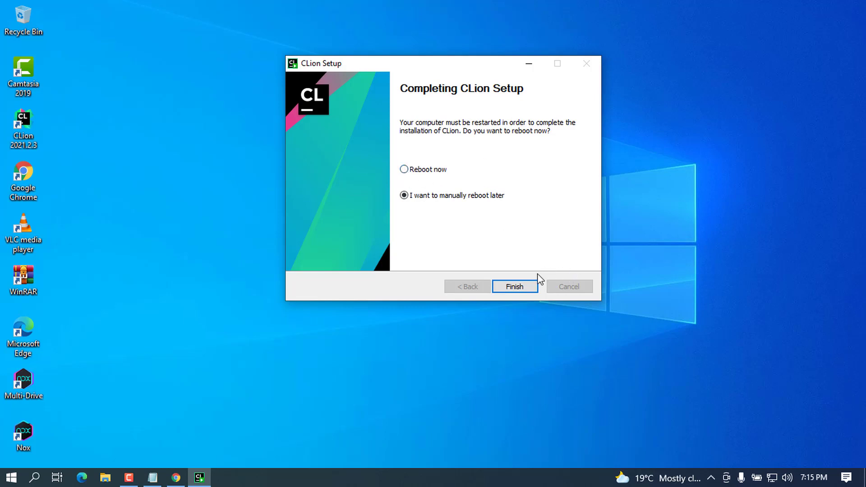
{"action": "mouse_move", "coordinate": [509, 229]}
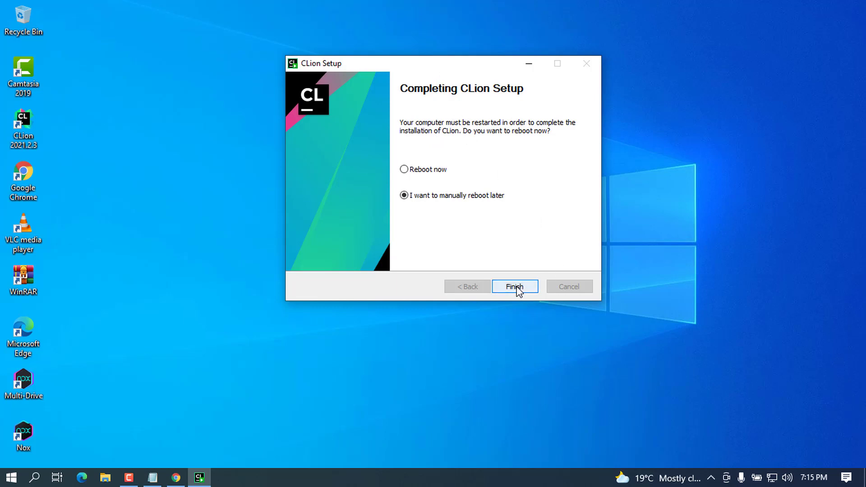
- Finish setup with 'I want to manually reboot later' selected
{"action": "left_click", "coordinate": [513, 286]}
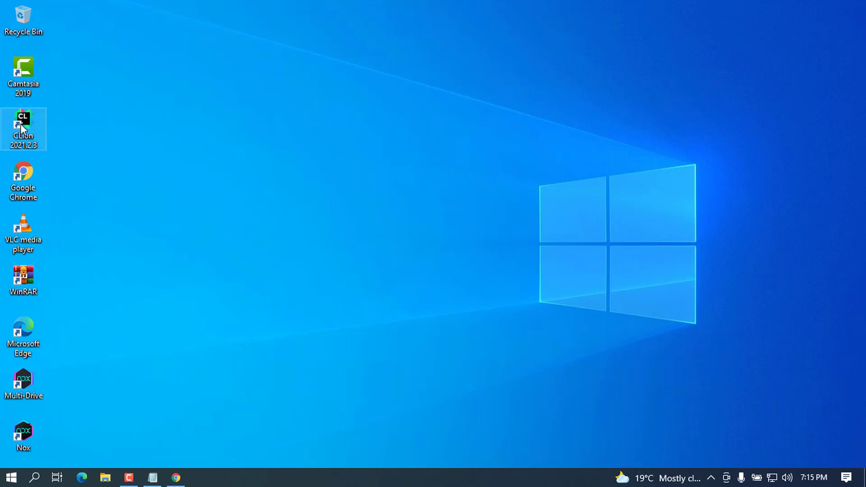
{"action": "mouse_move", "coordinate": [55, 128]}
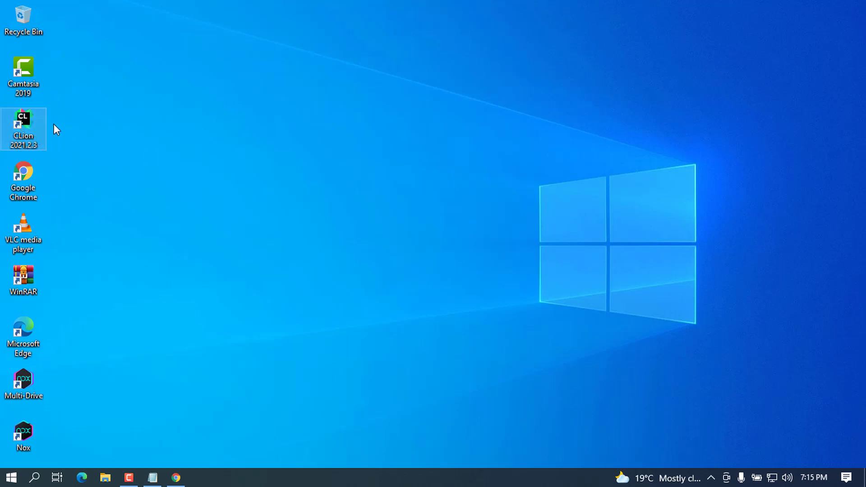
{"action": "mouse_move", "coordinate": [38, 136]}
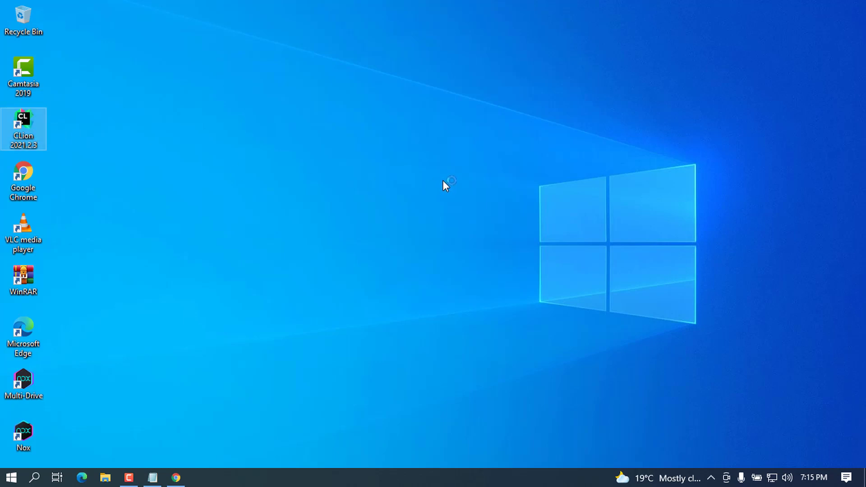
{"action": "mouse_move", "coordinate": [51, 135]}
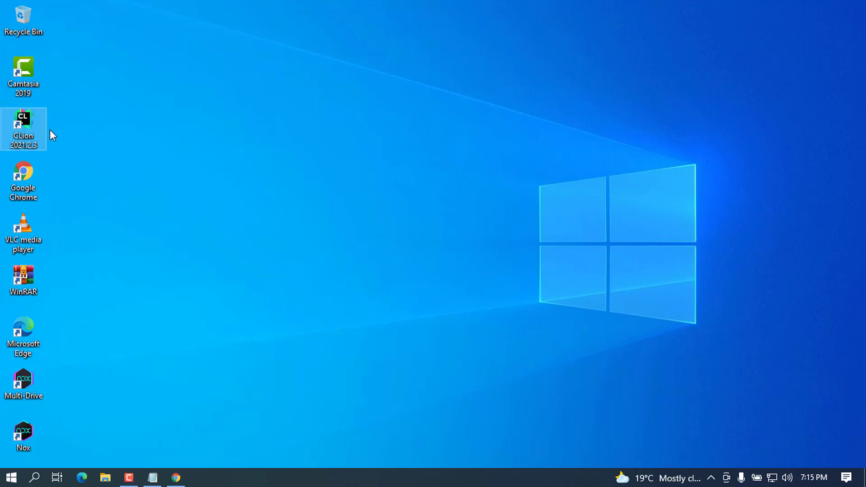
{"action": "mouse_move", "coordinate": [279, 185]}
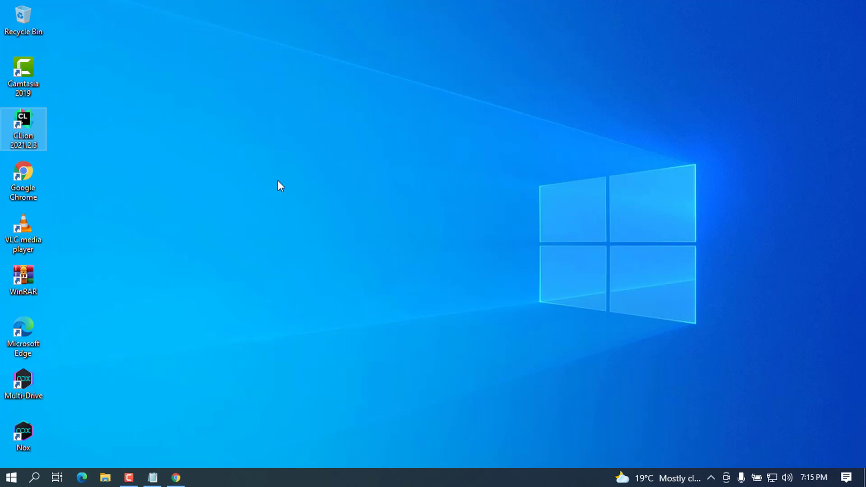
- Launch CLion 2021.2.3 from its desktop shortcut
{"action": "double_click", "coordinate": [23, 129]}
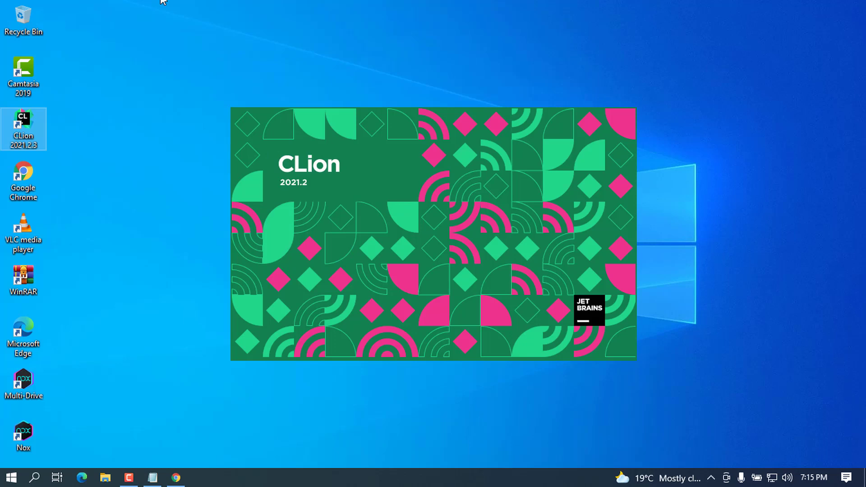
{"action": "mouse_move", "coordinate": [280, 199]}
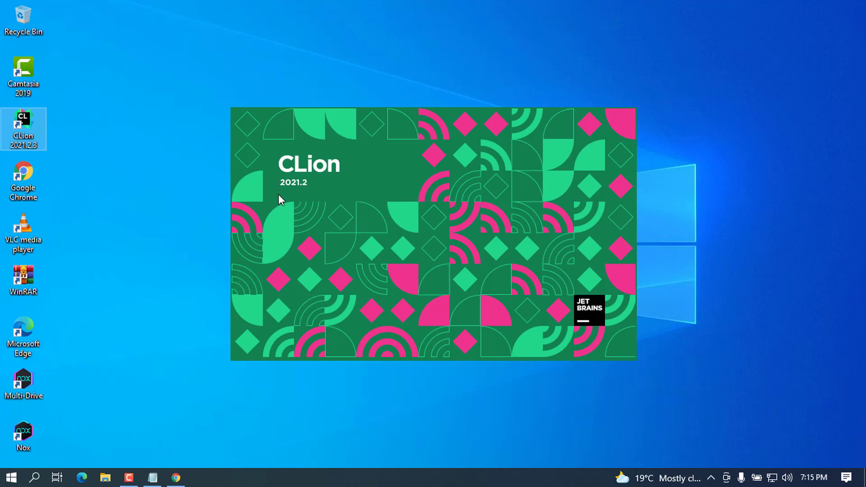
{"action": "double_click", "coordinate": [23, 128]}
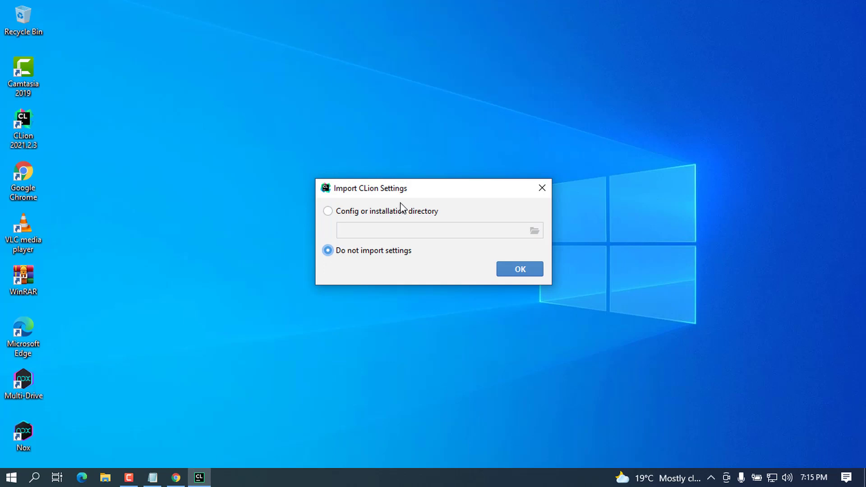
{"action": "mouse_move", "coordinate": [405, 214]}
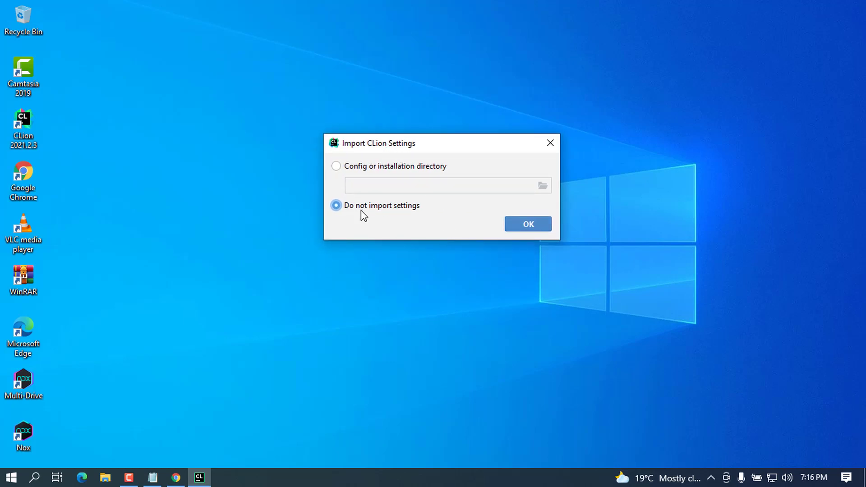
{"action": "mouse_move", "coordinate": [529, 152]}
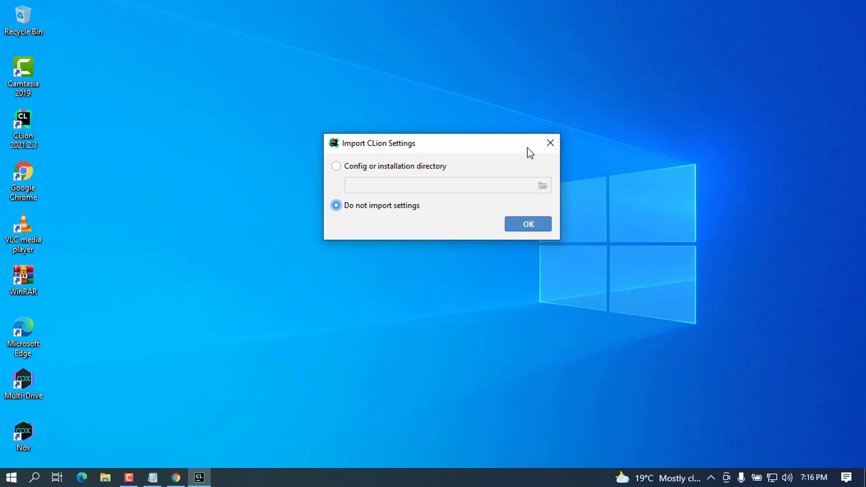
{"action": "mouse_move", "coordinate": [556, 254]}
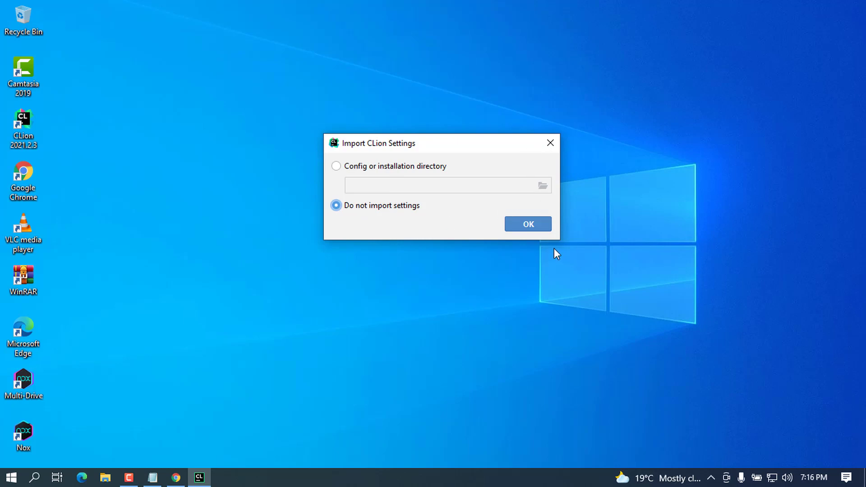
- Skip importing settings and allow CLion through the Windows firewall
{"action": "left_click", "coordinate": [527, 224]}
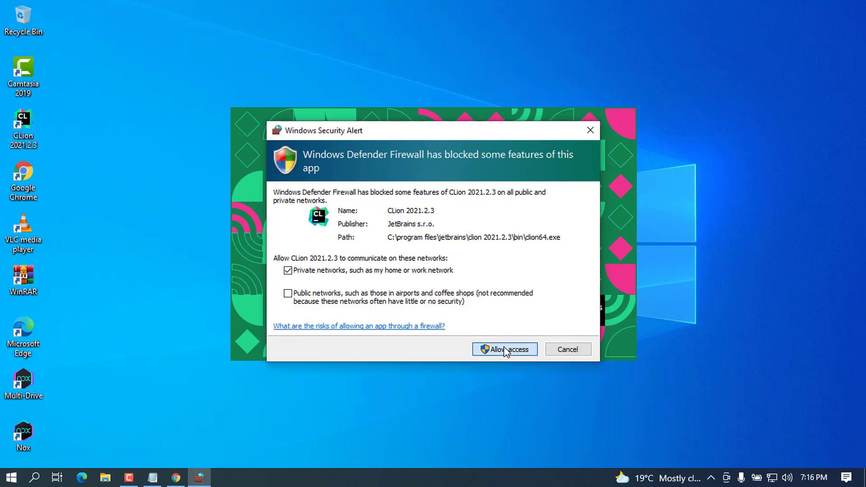
{"action": "left_click", "coordinate": [503, 349]}
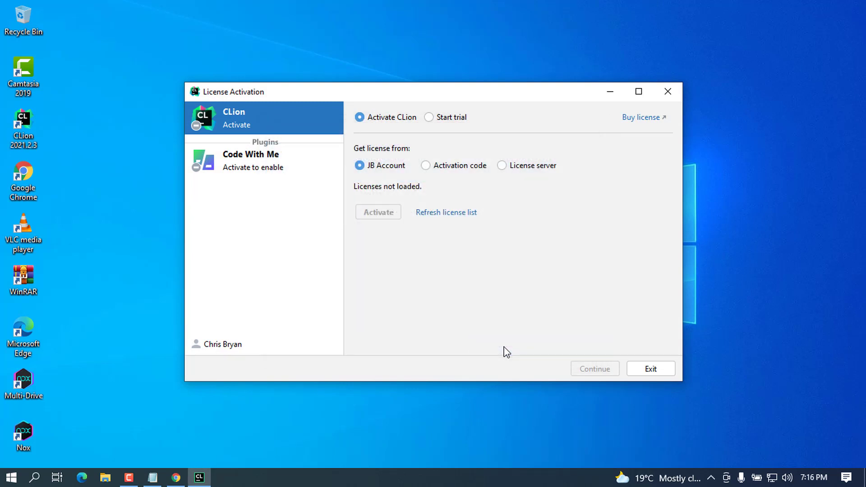
{"action": "mouse_move", "coordinate": [502, 315]}
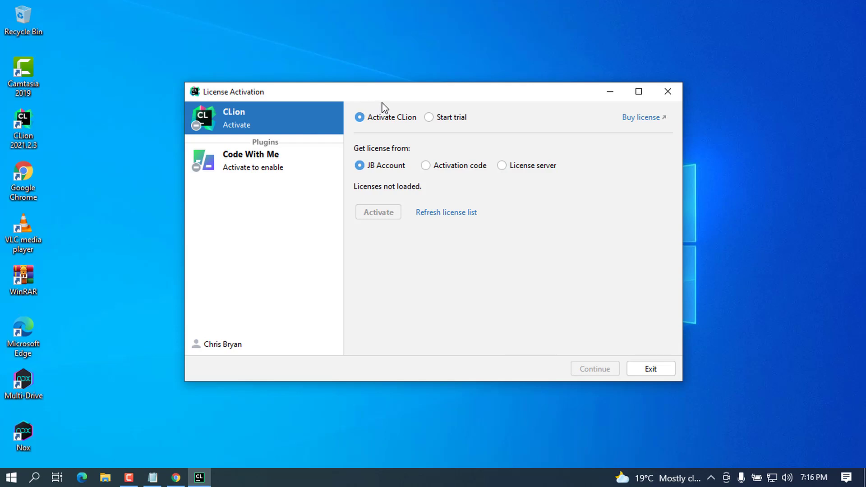
{"action": "mouse_move", "coordinate": [416, 128]}
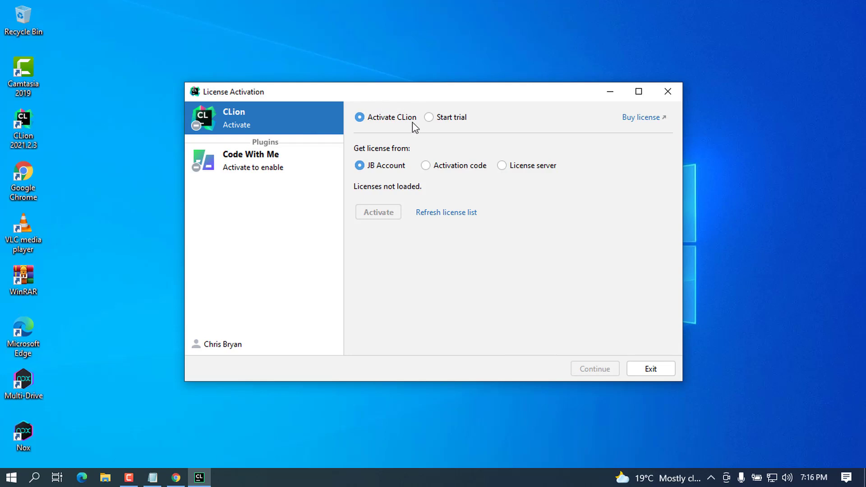
- Start CLion's free evaluation trial from the License Activation window
{"action": "left_click_drag", "start_coordinate": [414, 92], "coordinate": [432, 80]}
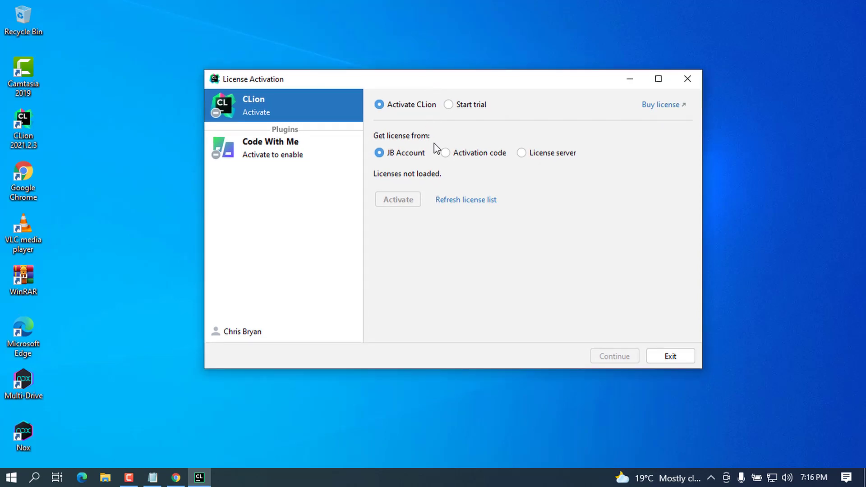
{"action": "mouse_move", "coordinate": [426, 130]}
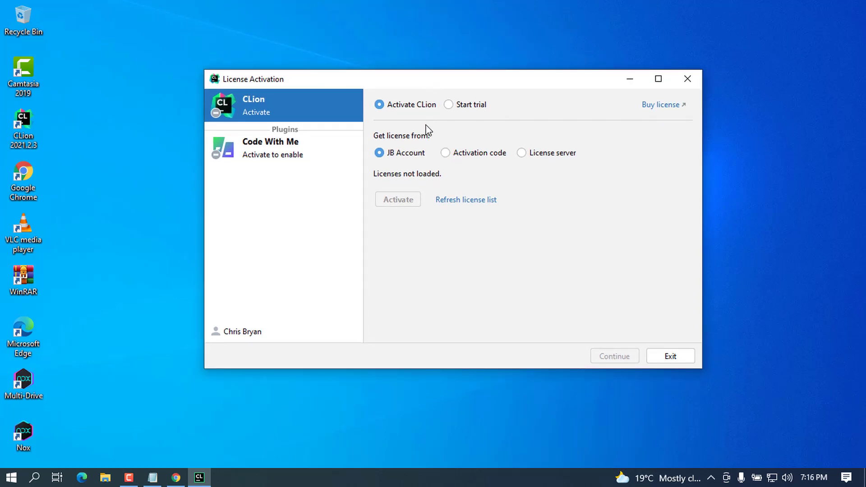
{"action": "left_click", "coordinate": [448, 104]}
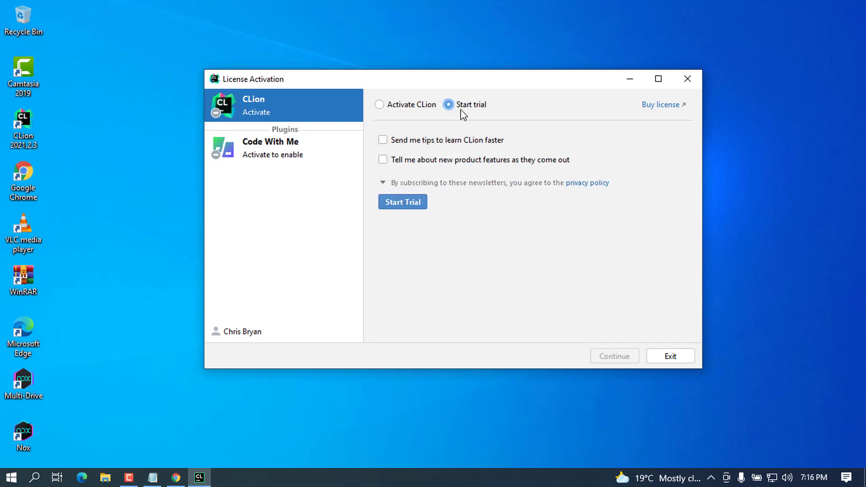
{"action": "mouse_move", "coordinate": [503, 240]}
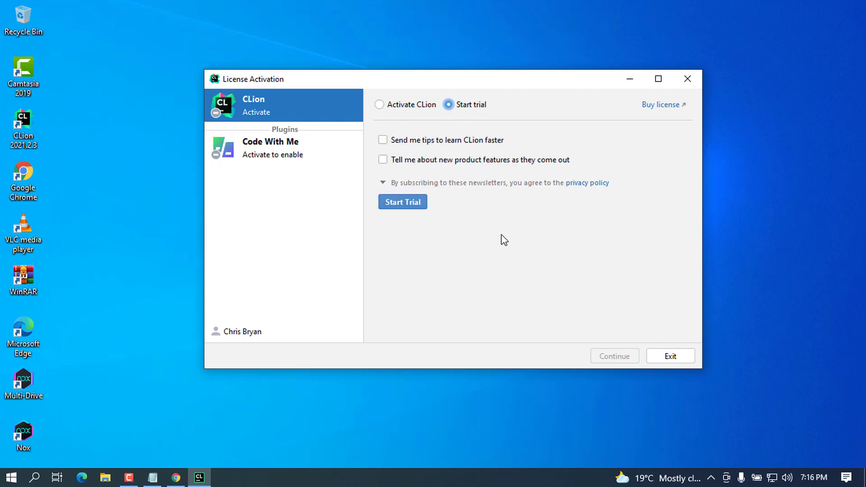
{"action": "mouse_move", "coordinate": [506, 221]}
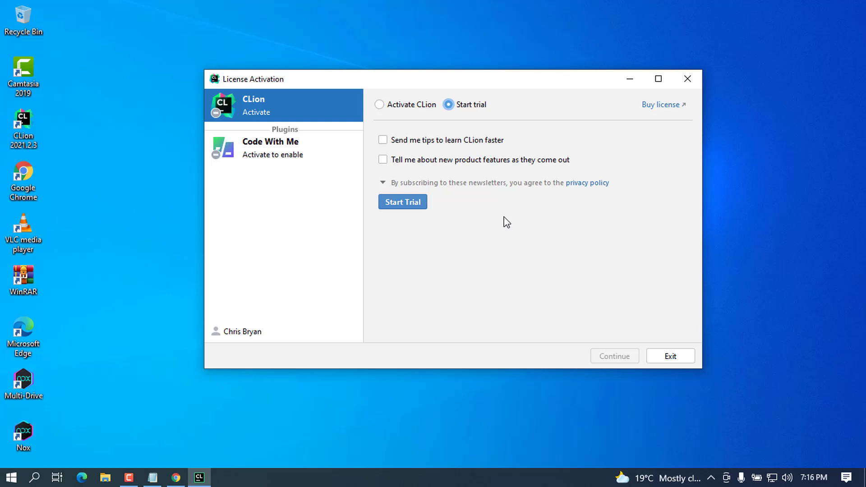
{"action": "mouse_move", "coordinate": [395, 146]}
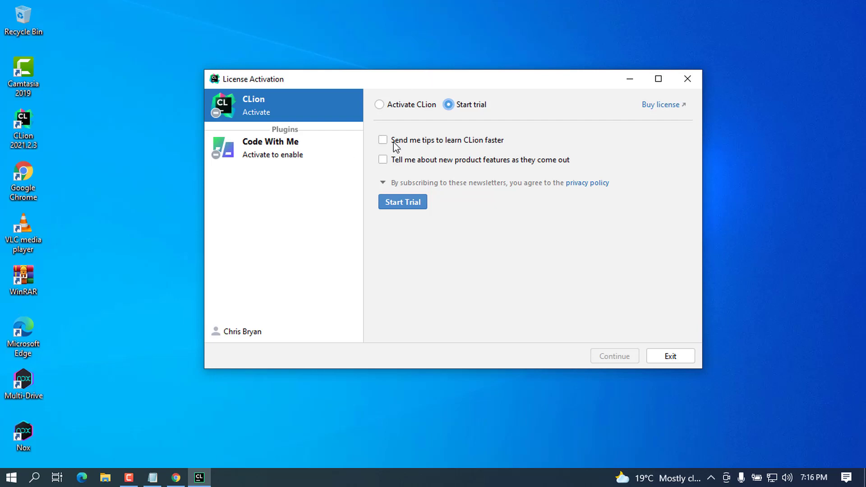
{"action": "mouse_move", "coordinate": [275, 362]}
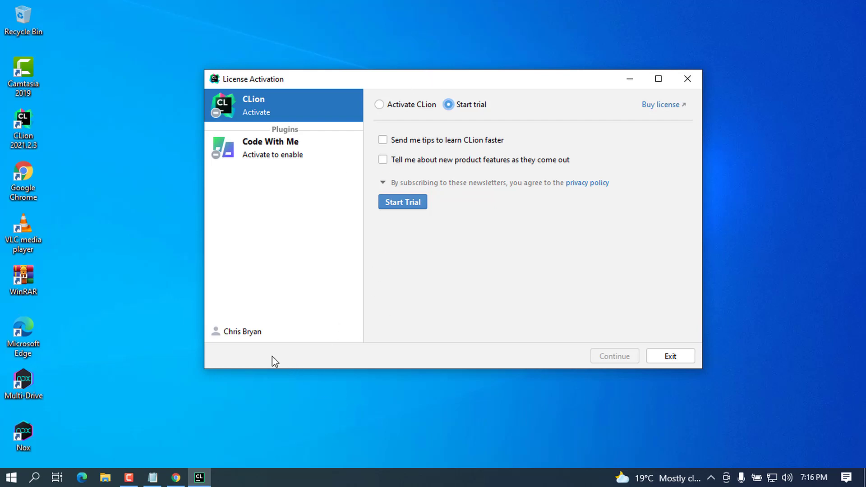
{"action": "mouse_move", "coordinate": [384, 83]}
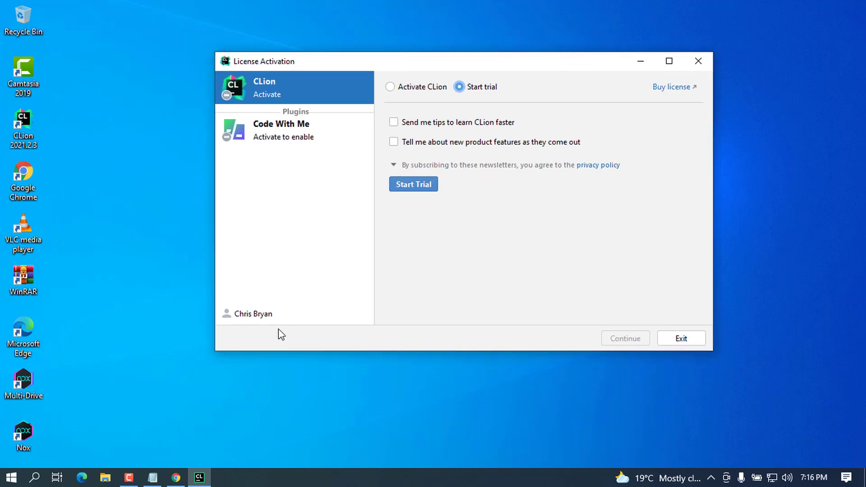
{"action": "mouse_move", "coordinate": [389, 186]}
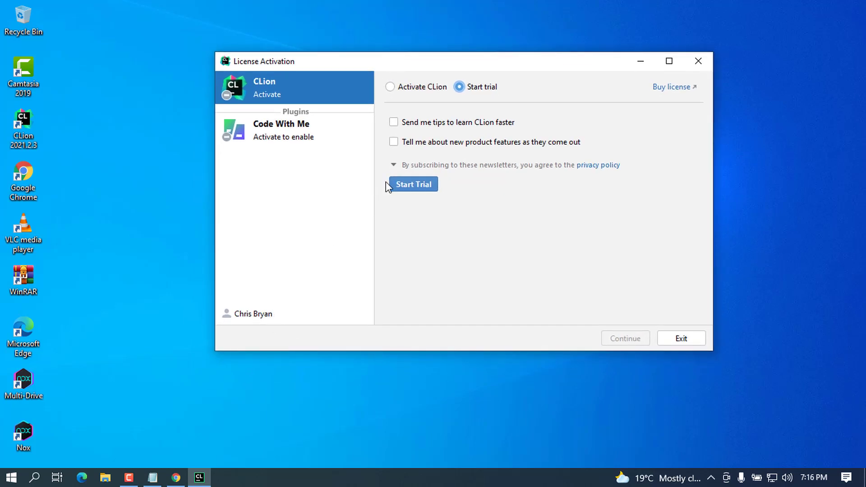
{"action": "mouse_move", "coordinate": [329, 278]}
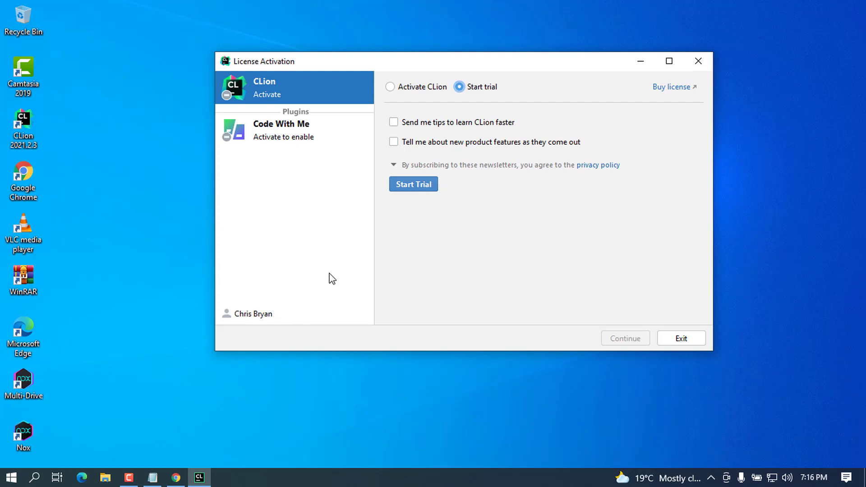
{"action": "mouse_move", "coordinate": [544, 74]}
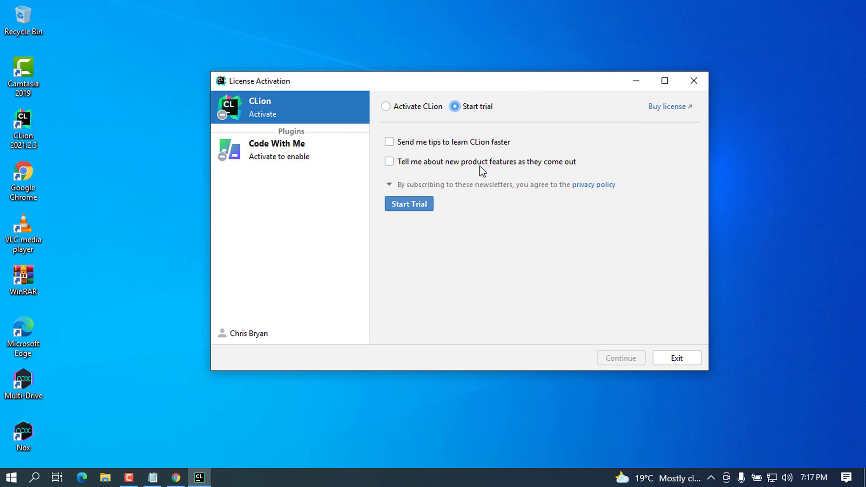
{"action": "mouse_move", "coordinate": [434, 205]}
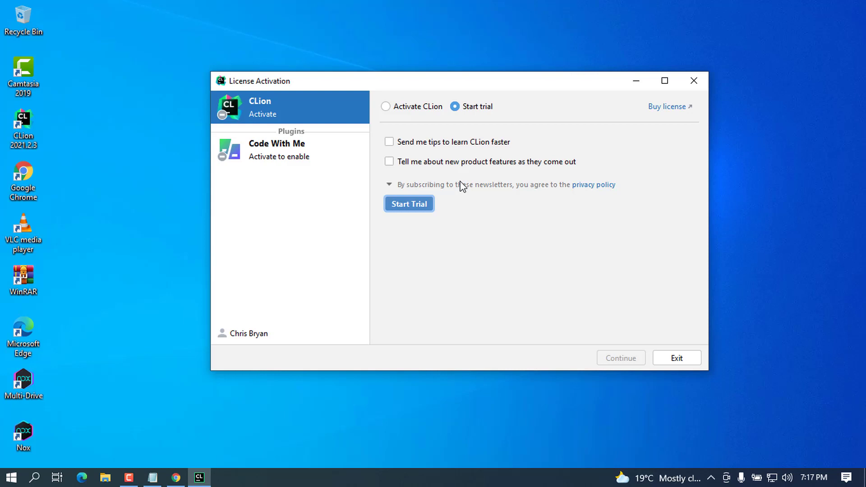
{"action": "left_click", "coordinate": [409, 204]}
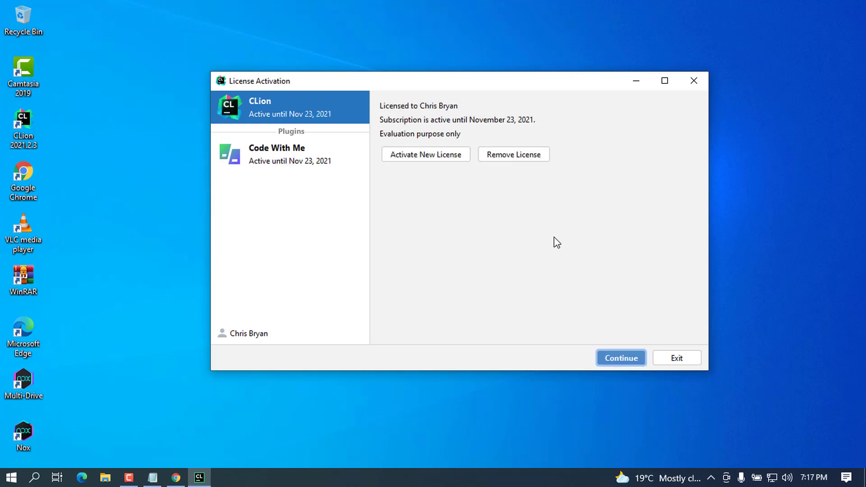
{"action": "mouse_move", "coordinate": [423, 135]}
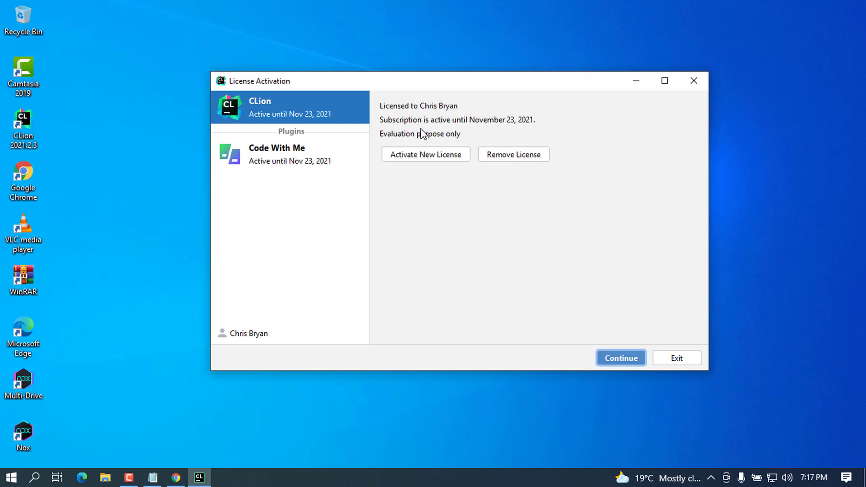
{"action": "mouse_move", "coordinate": [507, 135]}
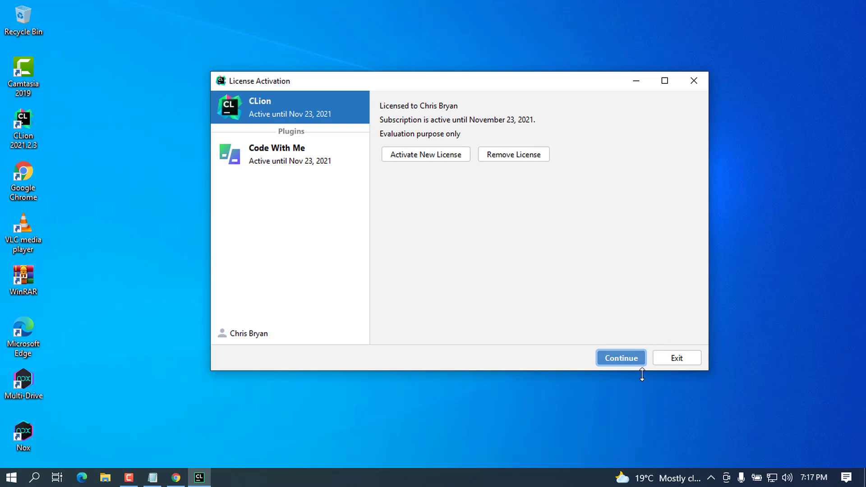
{"action": "mouse_move", "coordinate": [621, 359]}
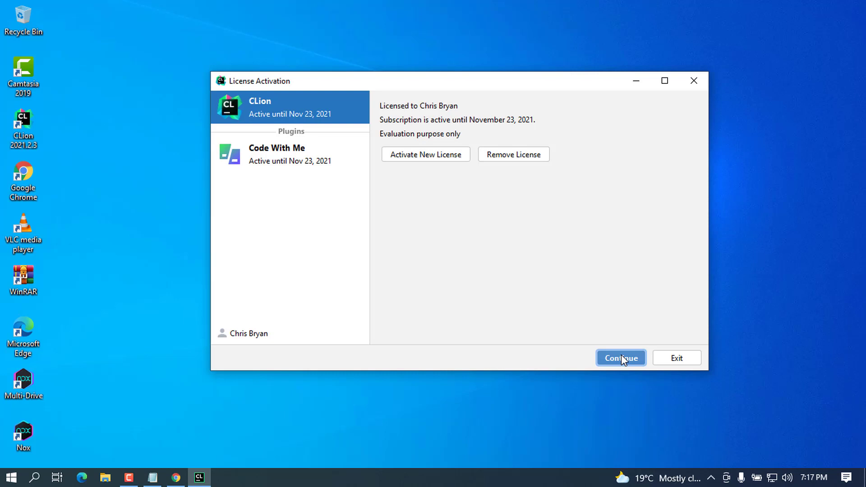
- Close the license screen and relaunch CLion from the desktop shortcut
{"action": "left_click", "coordinate": [621, 357]}
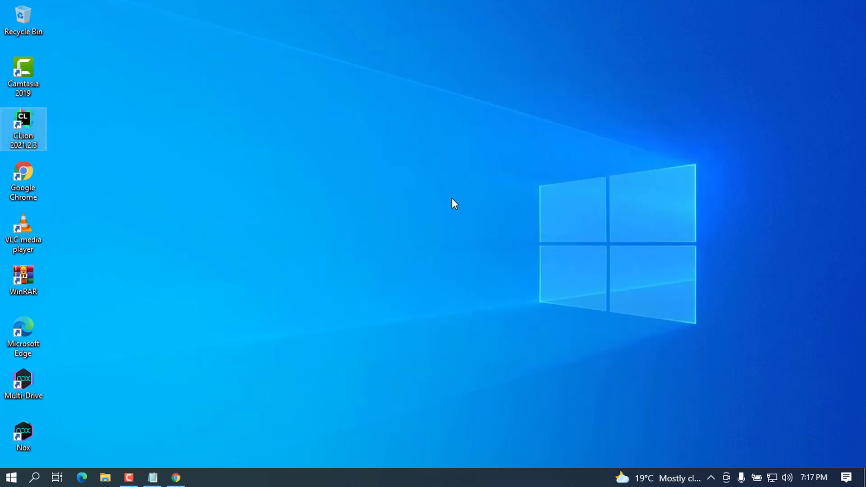
{"action": "mouse_move", "coordinate": [216, 187]}
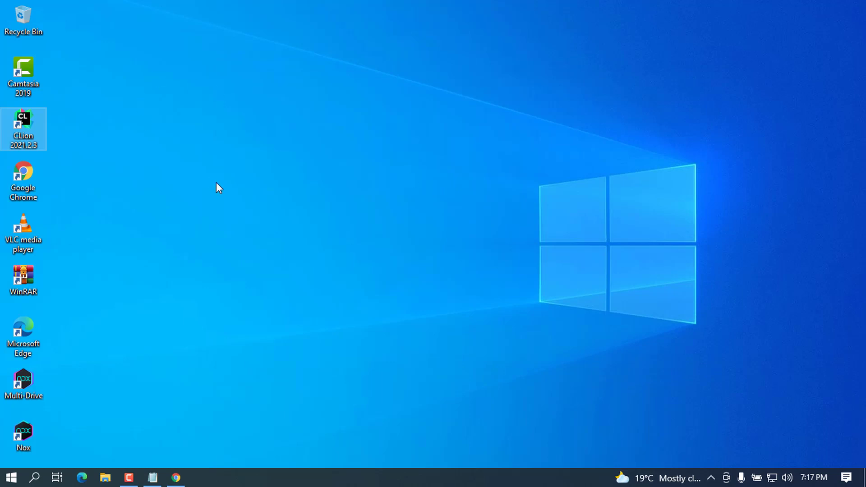
{"action": "mouse_move", "coordinate": [309, 133]}
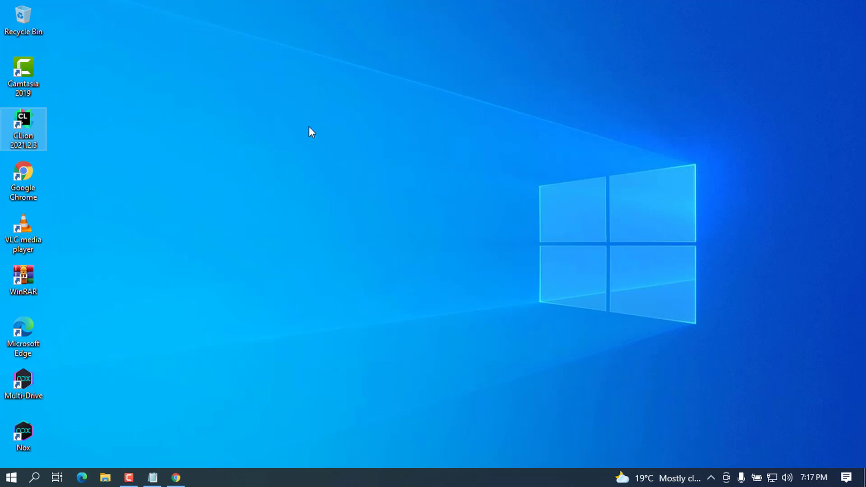
{"action": "mouse_move", "coordinate": [370, 231]}
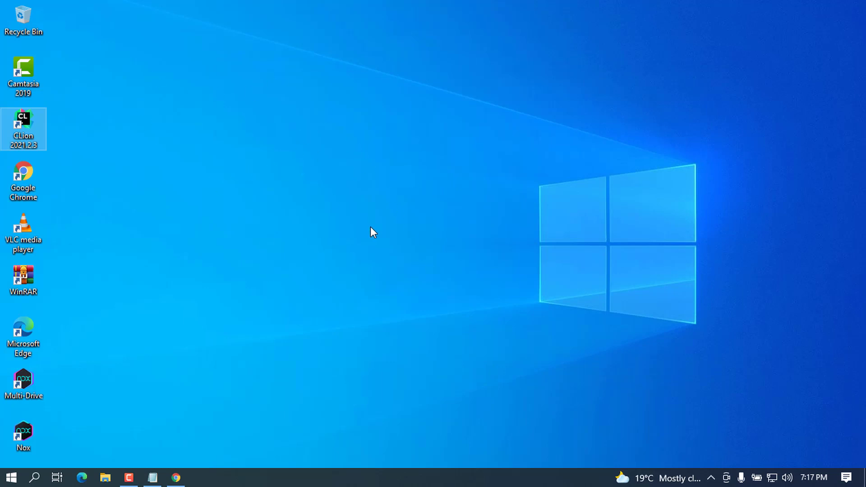
{"action": "double_click", "coordinate": [23, 127]}
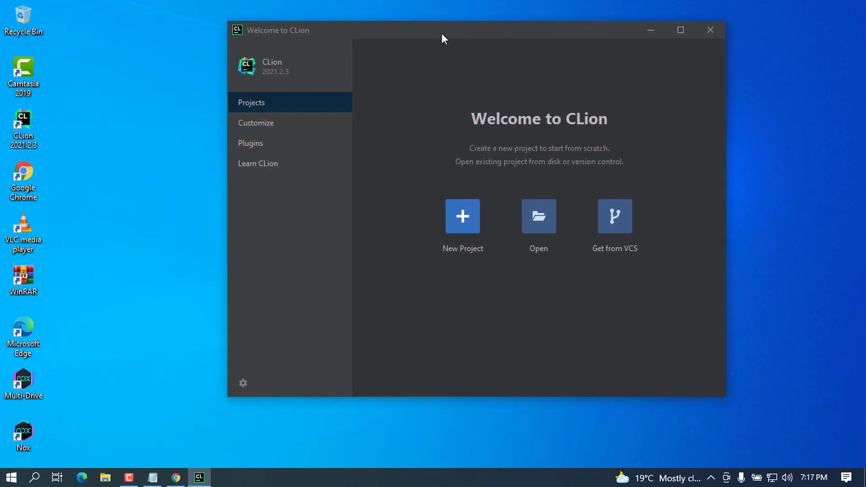
{"action": "mouse_move", "coordinate": [434, 230]}
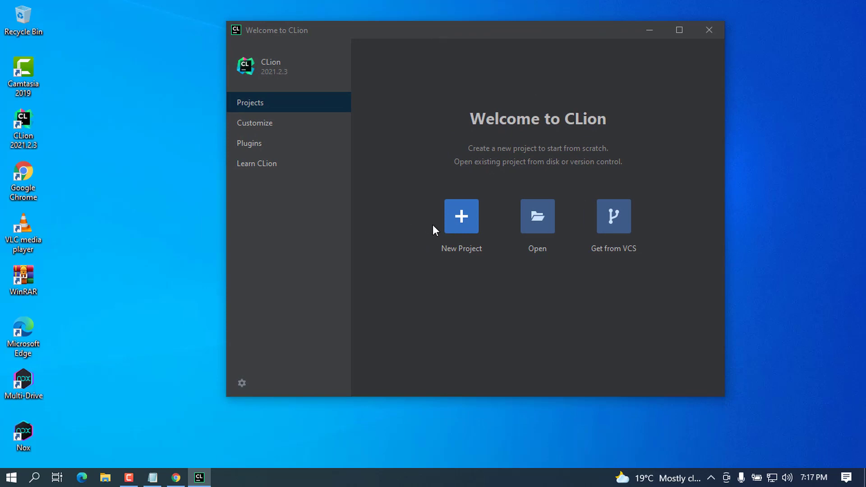
{"action": "mouse_move", "coordinate": [522, 242]}
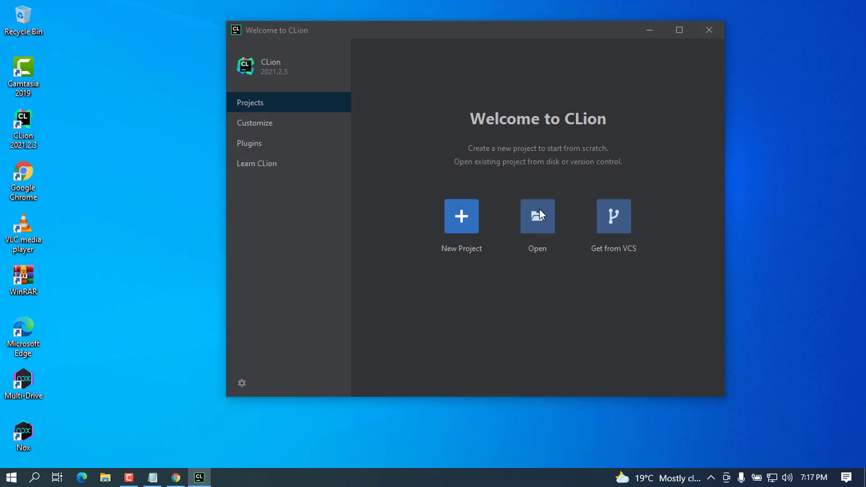
{"action": "mouse_move", "coordinate": [254, 130]}
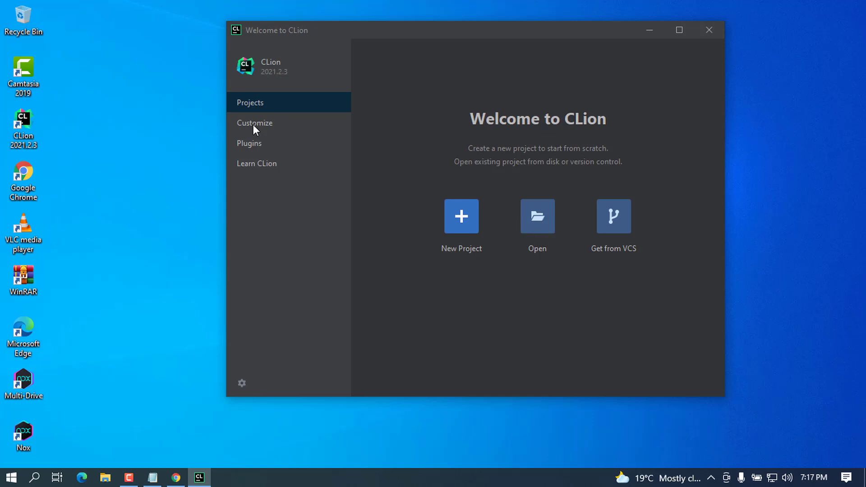
{"action": "left_click", "coordinate": [254, 123]}
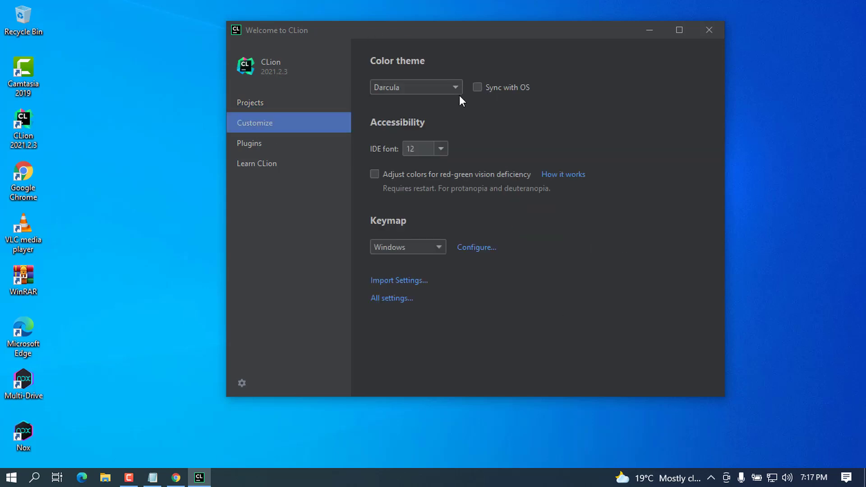
{"action": "left_click", "coordinate": [416, 86]}
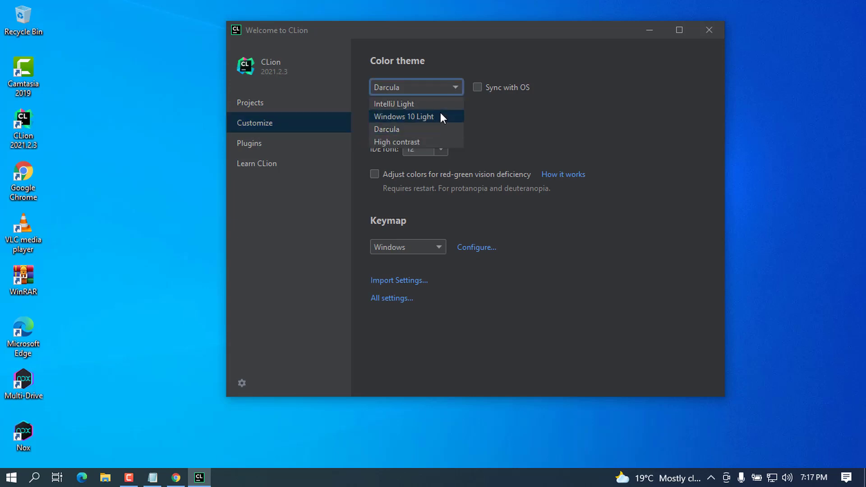
{"action": "mouse_move", "coordinate": [445, 128]}
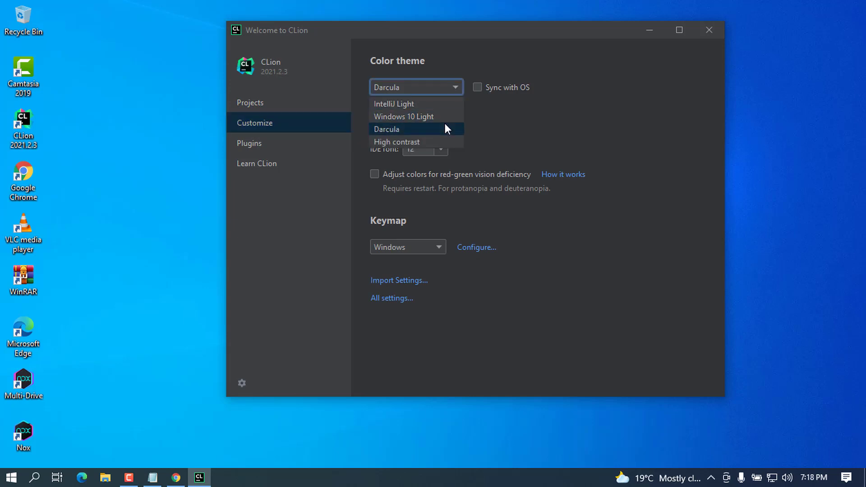
{"action": "left_click", "coordinate": [386, 129]}
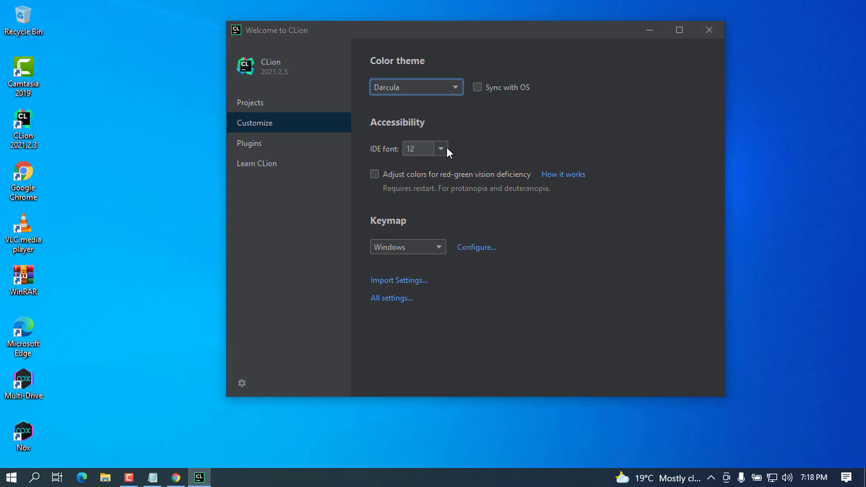
{"action": "left_click", "coordinate": [440, 148]}
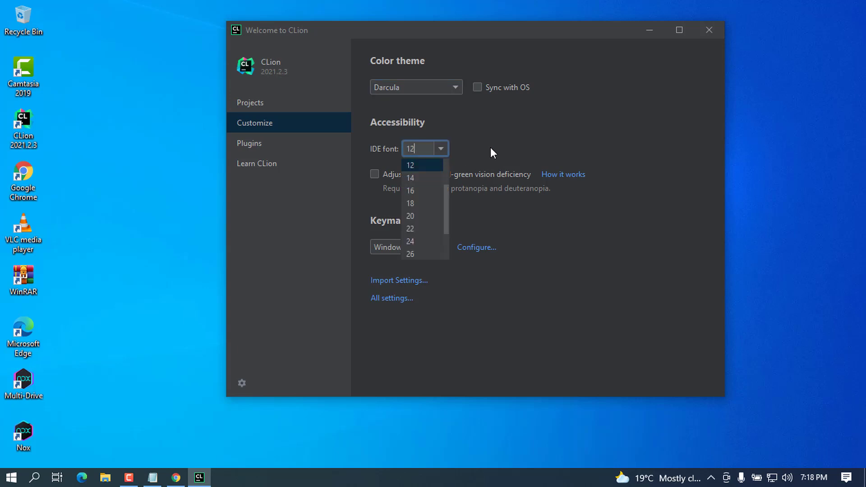
{"action": "left_click", "coordinate": [410, 165]}
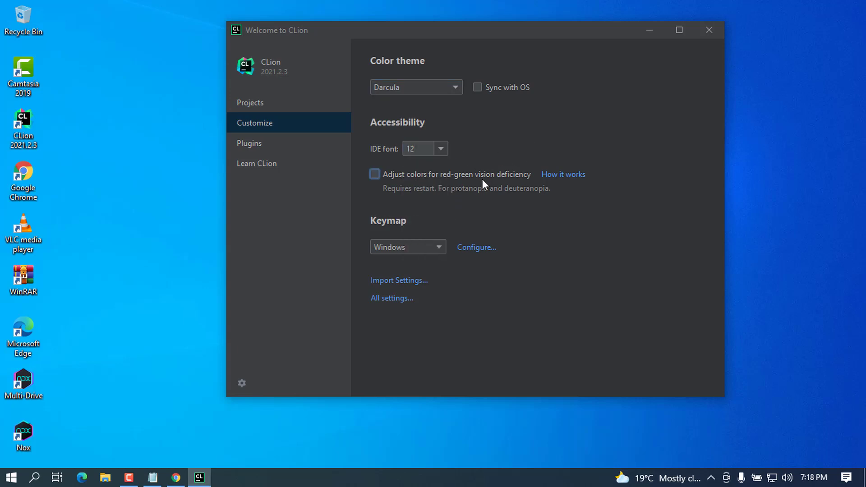
{"action": "mouse_move", "coordinate": [303, 131]}
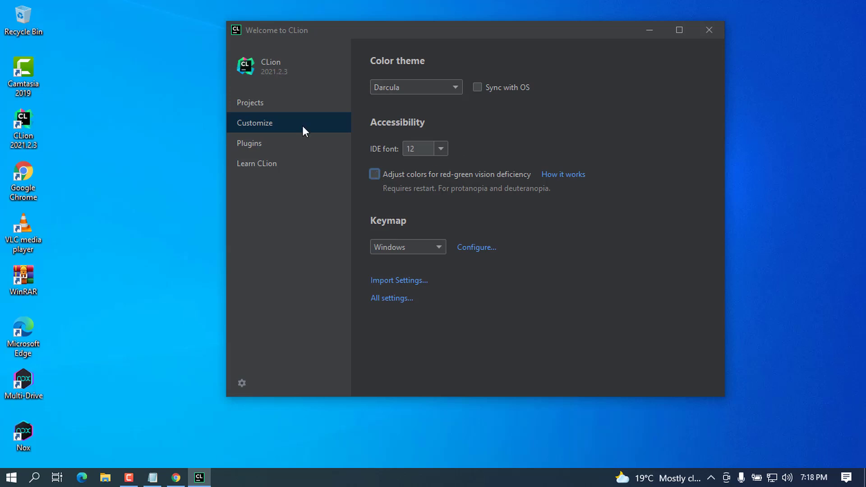
{"action": "left_click", "coordinate": [249, 143]}
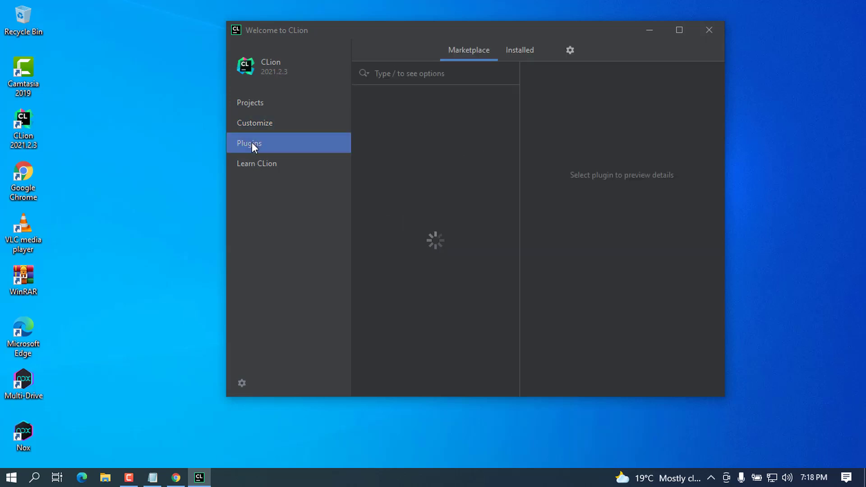
{"action": "mouse_move", "coordinate": [450, 168]}
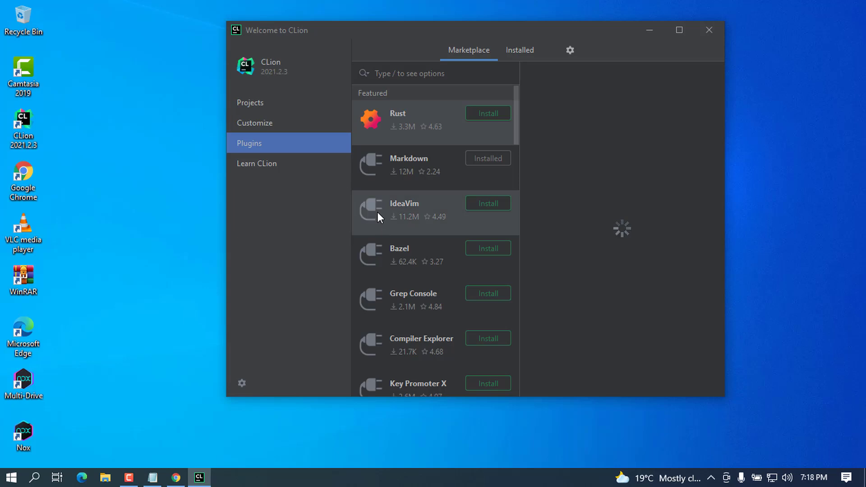
{"action": "left_click", "coordinate": [250, 102]}
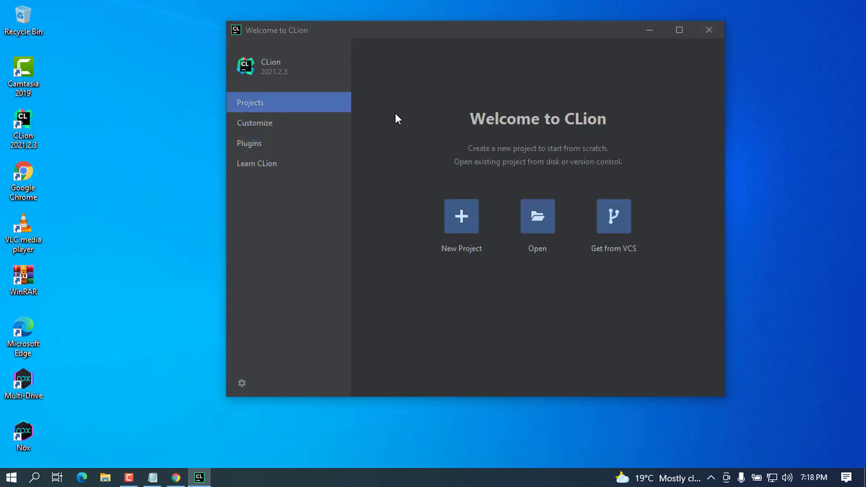
- Start a new C++ Executable project and rename its location folder to 'hano media'
{"action": "left_click", "coordinate": [461, 216]}
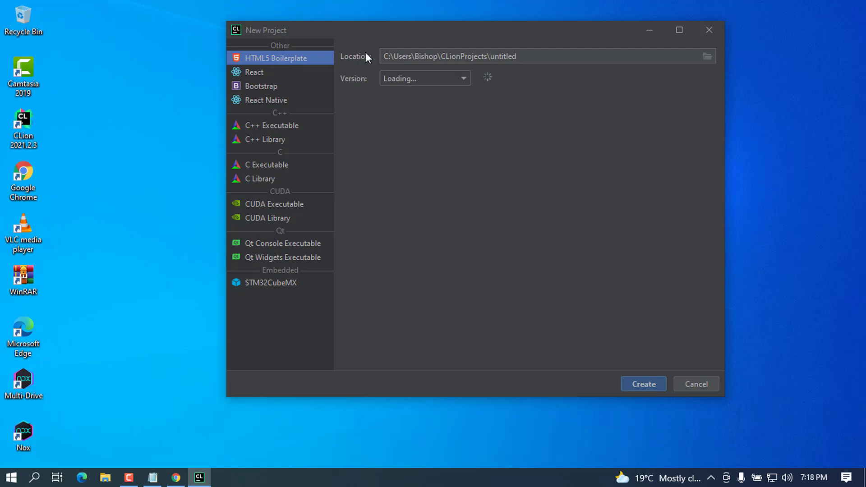
{"action": "mouse_move", "coordinate": [348, 172]}
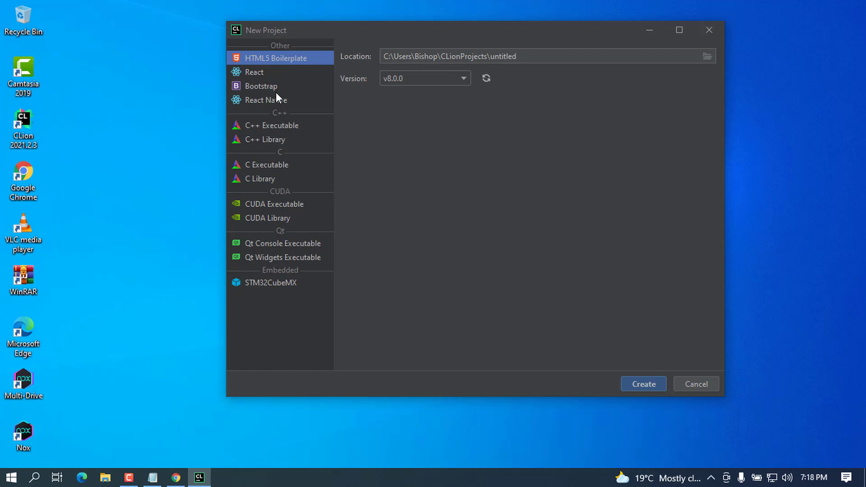
{"action": "mouse_move", "coordinate": [283, 138]}
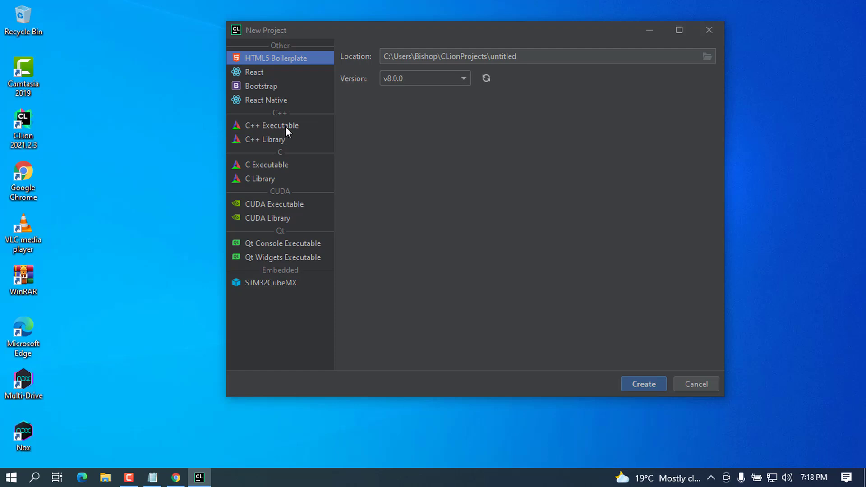
{"action": "mouse_move", "coordinate": [323, 221]}
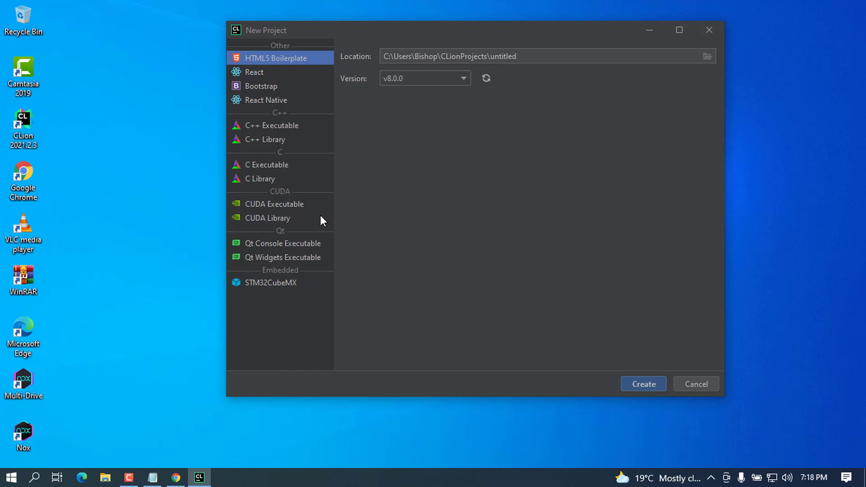
{"action": "mouse_move", "coordinate": [359, 87]}
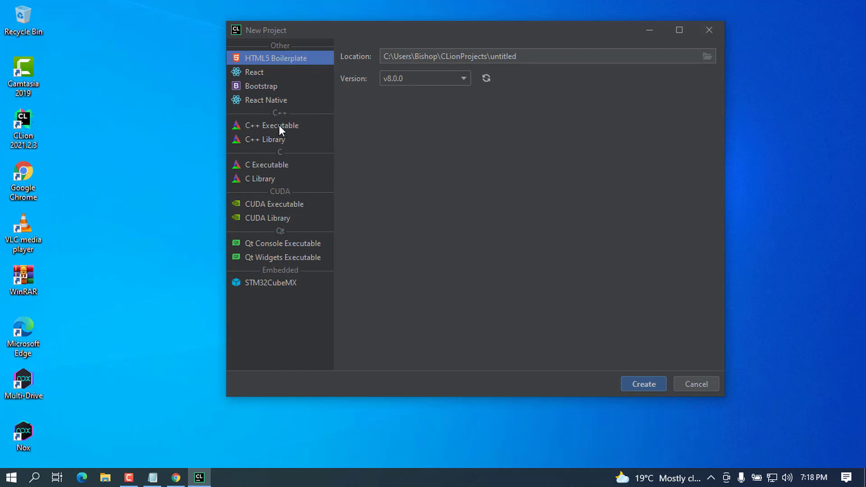
{"action": "left_click", "coordinate": [271, 125]}
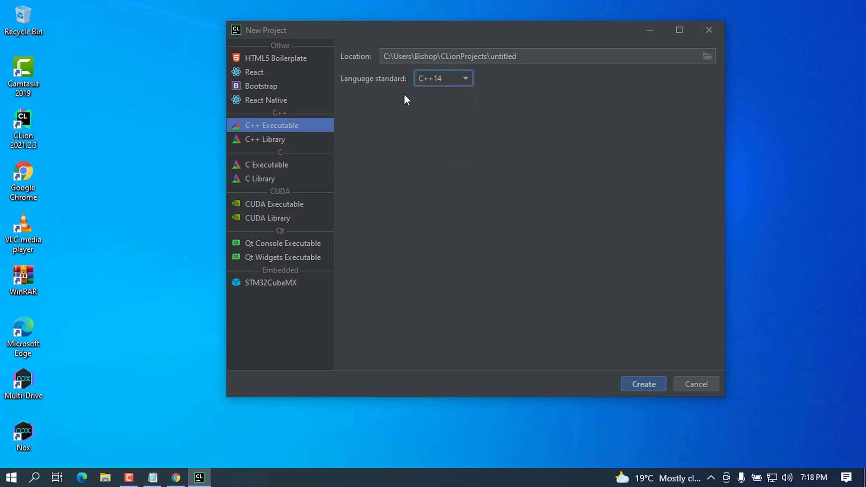
{"action": "mouse_move", "coordinate": [559, 47]}
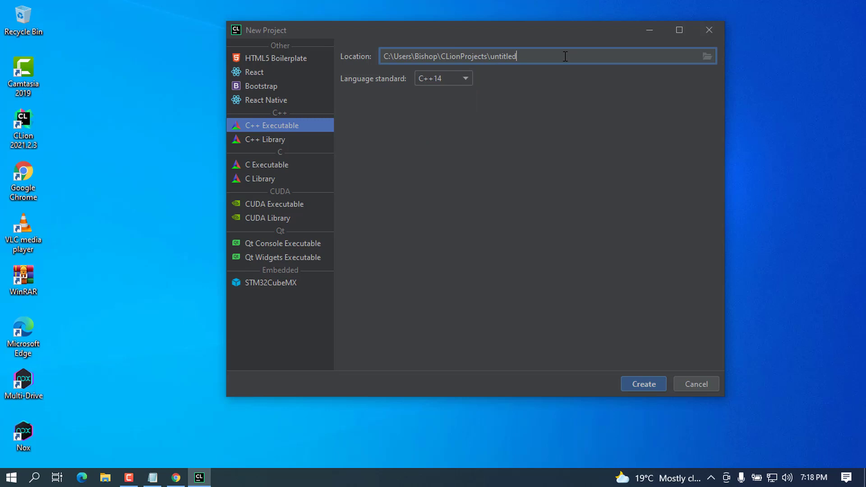
{"action": "key", "text": "Backspace"}
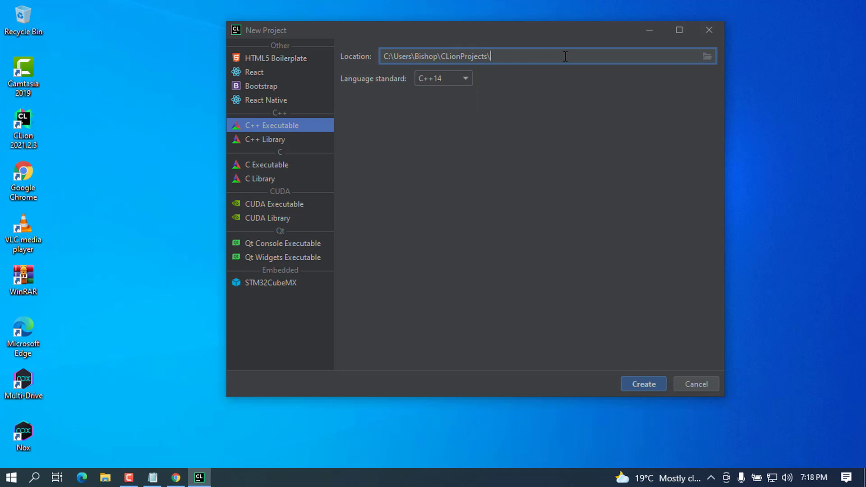
{"action": "type", "text": "hano m"}
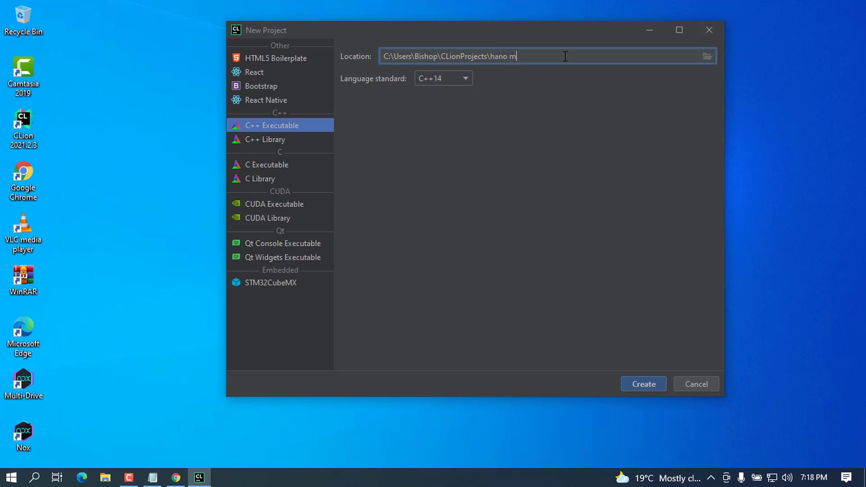
{"action": "type", "text": "edia"}
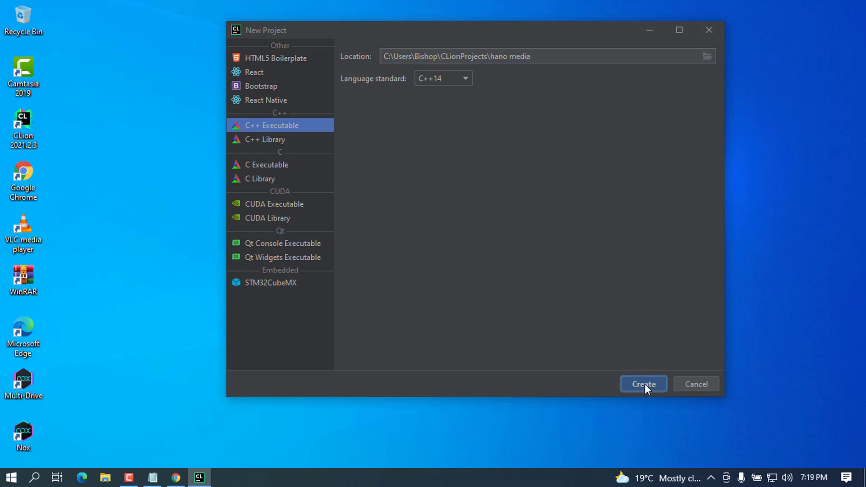
- Create the hano media project with the chosen C++14 Executable settings
{"action": "left_click", "coordinate": [643, 384]}
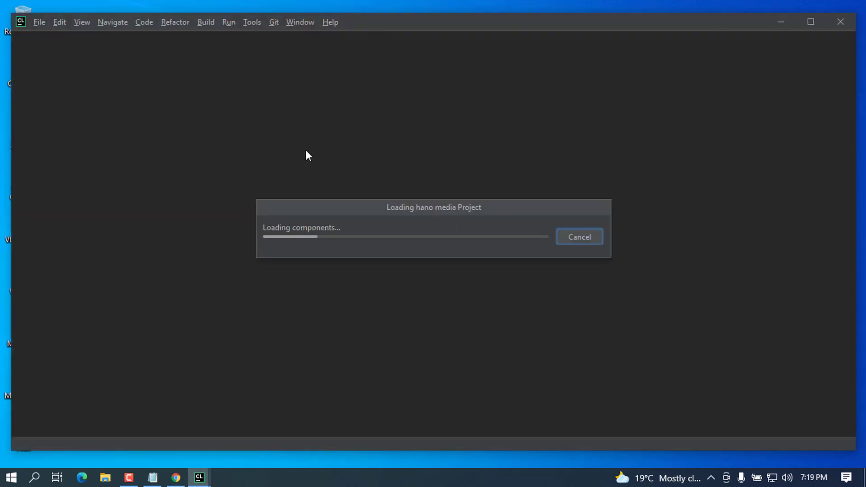
{"action": "mouse_move", "coordinate": [463, 244]}
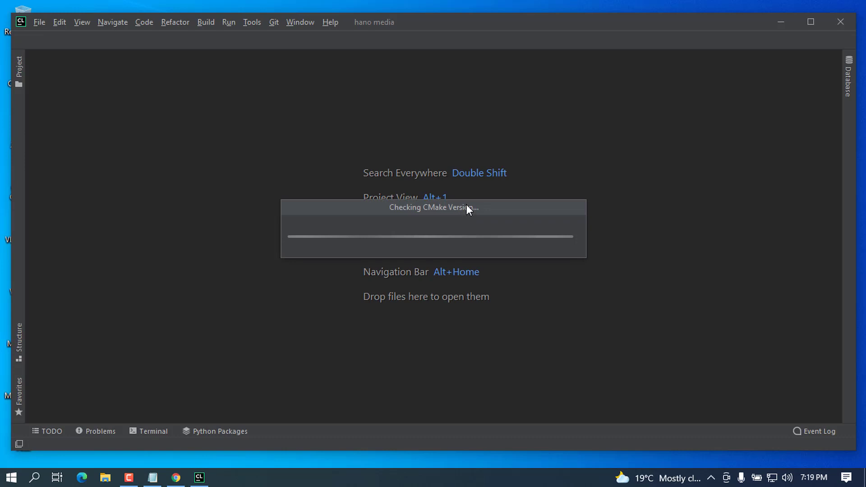
{"action": "mouse_move", "coordinate": [561, 244]}
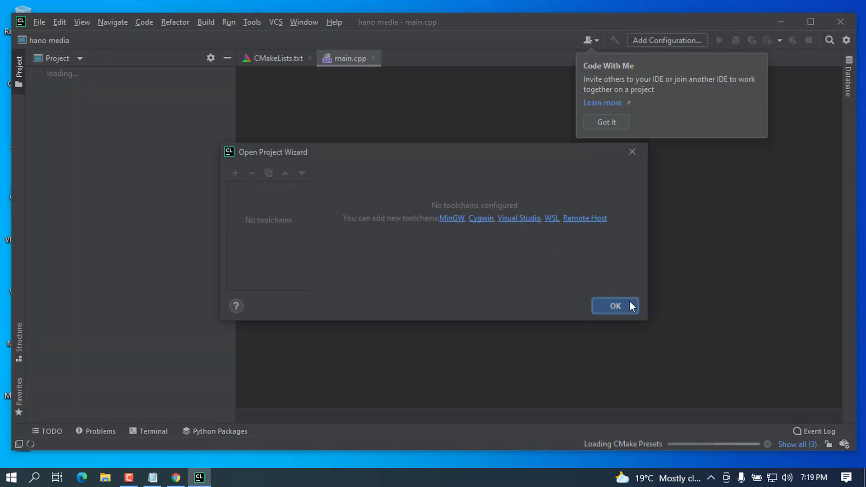
{"action": "mouse_move", "coordinate": [661, 224]}
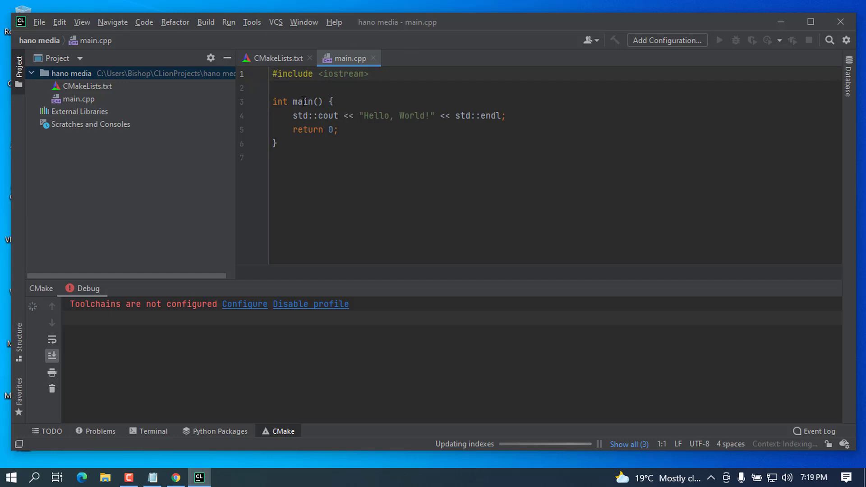
- Select all code in main.cpp, then deselect it while the project loads
{"action": "key", "text": "ctrl+a"}
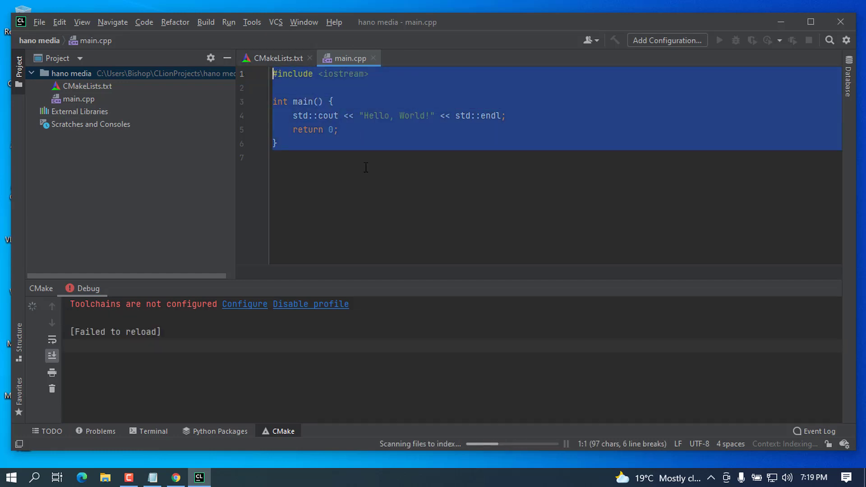
{"action": "left_click", "coordinate": [273, 158]}
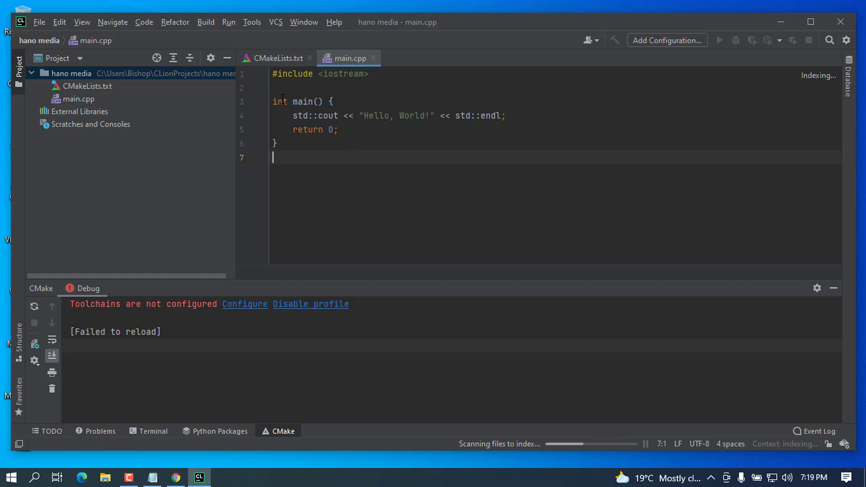
{"action": "mouse_move", "coordinate": [392, 170]}
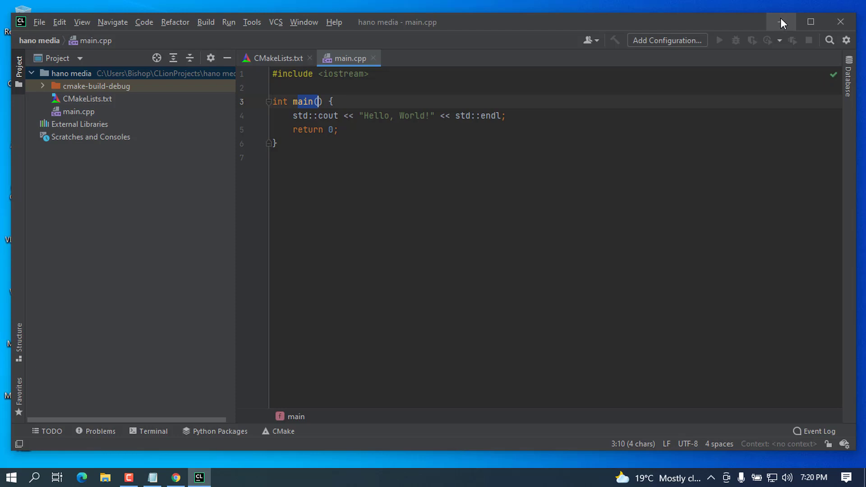
{"action": "mouse_move", "coordinate": [767, 39]}
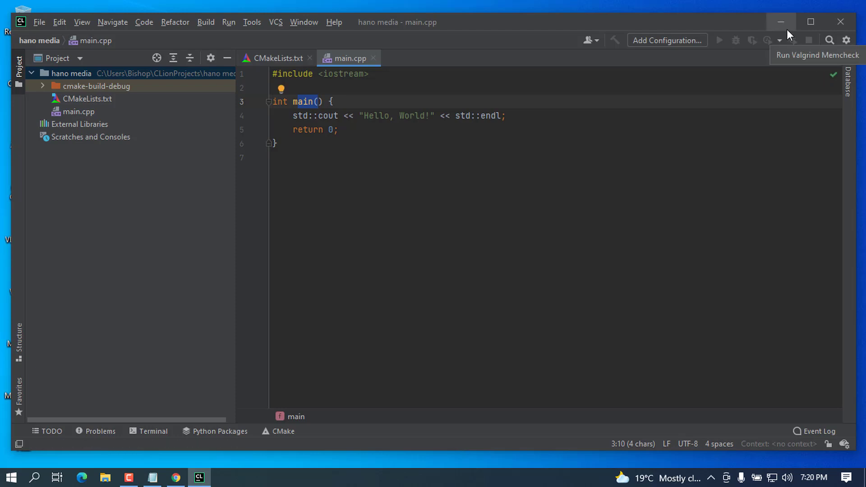